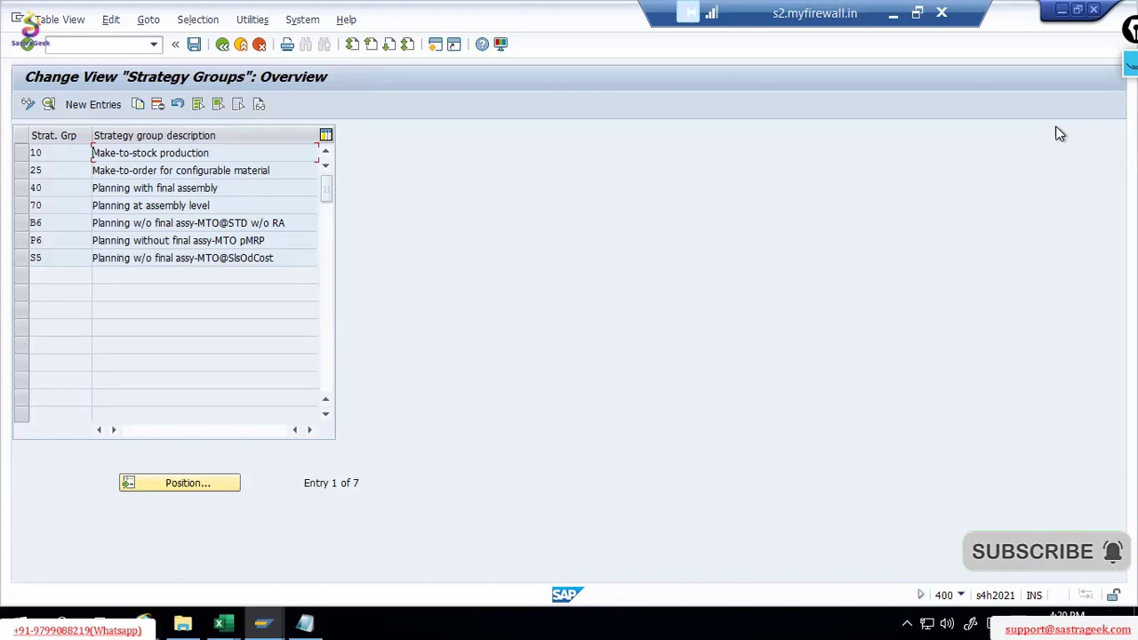
pyautogui.moveTo(337, 104)
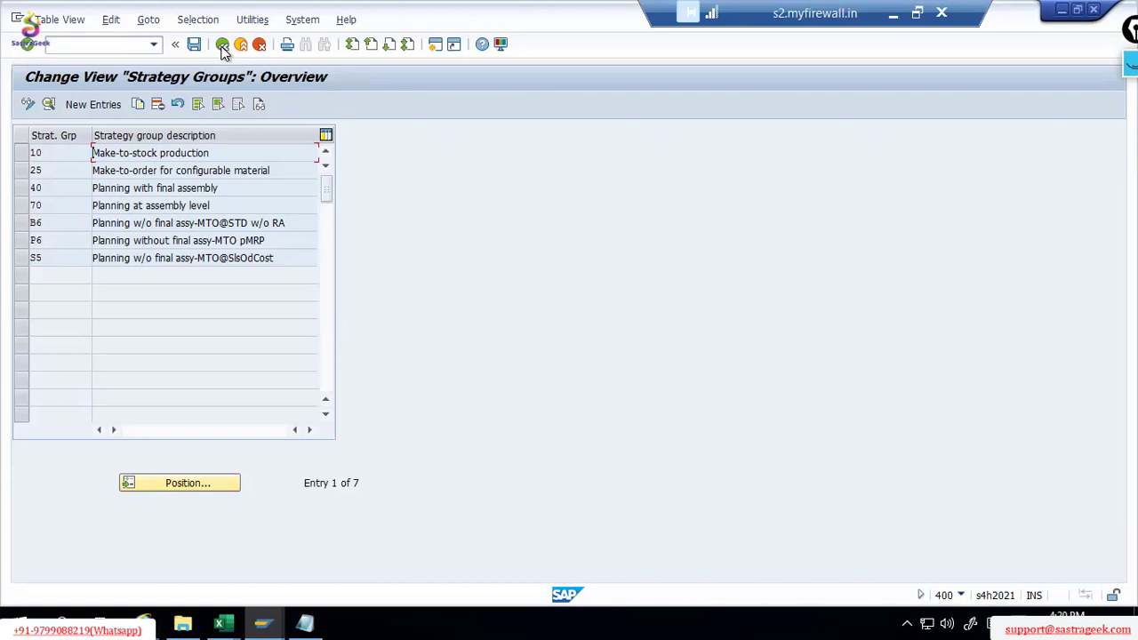
# Go back from the seven-entry Strategy Groups table to the IMG structure
pyautogui.click(222, 45)
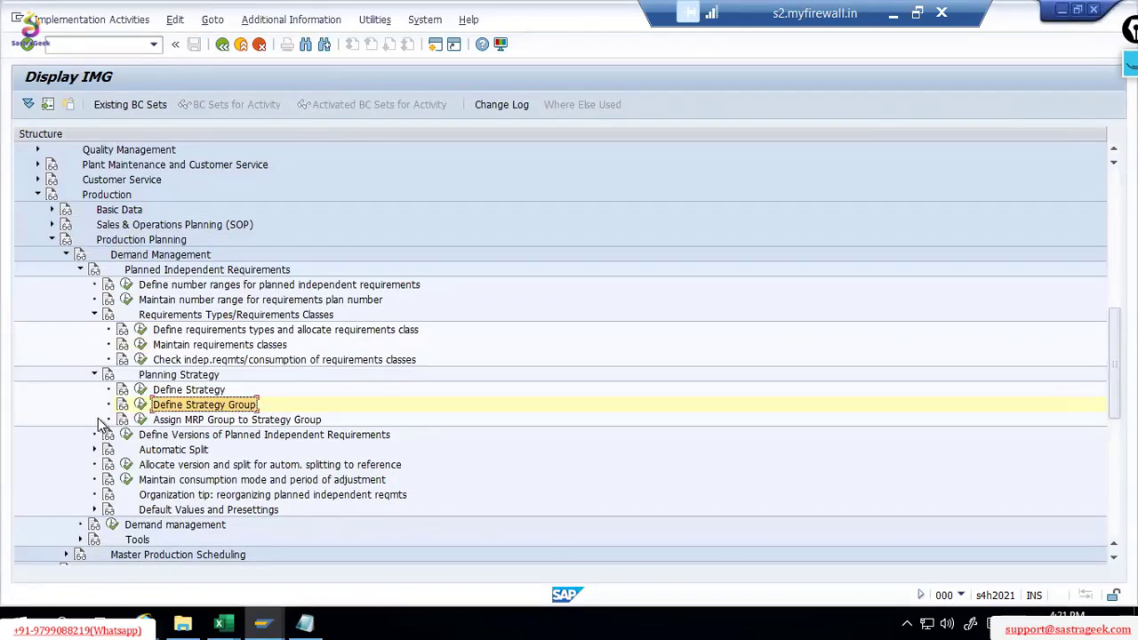
# Switch to the client 400 session and exit the Display IMG screen
pyautogui.doubleClick(203, 405)
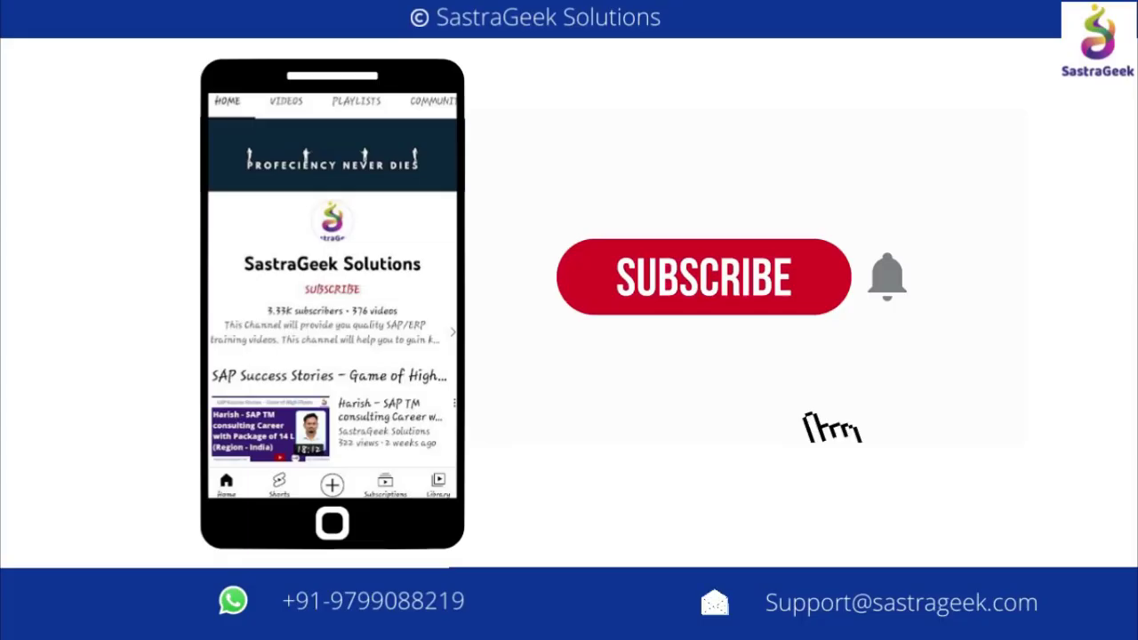
pyautogui.click(703, 276)
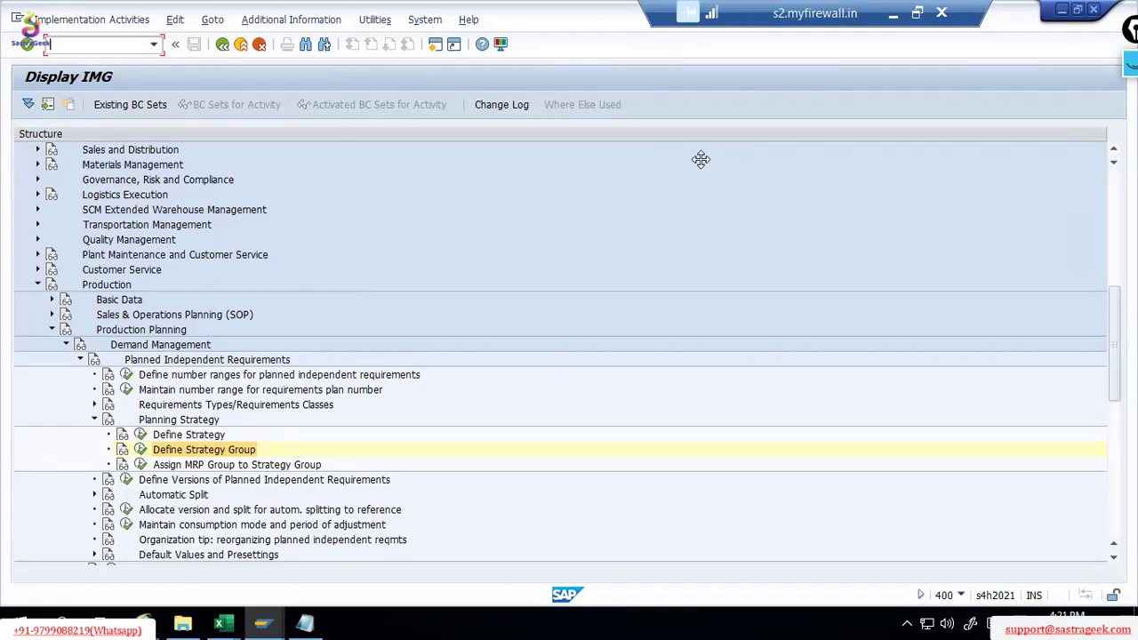
pyautogui.moveTo(602, 362)
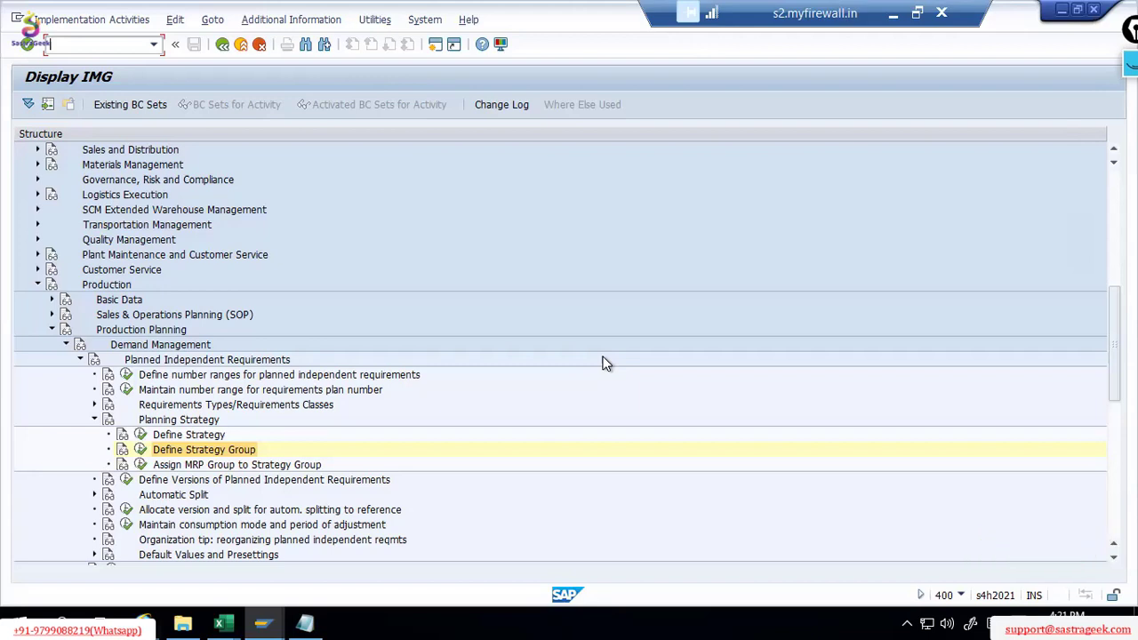
pyautogui.moveTo(554, 439)
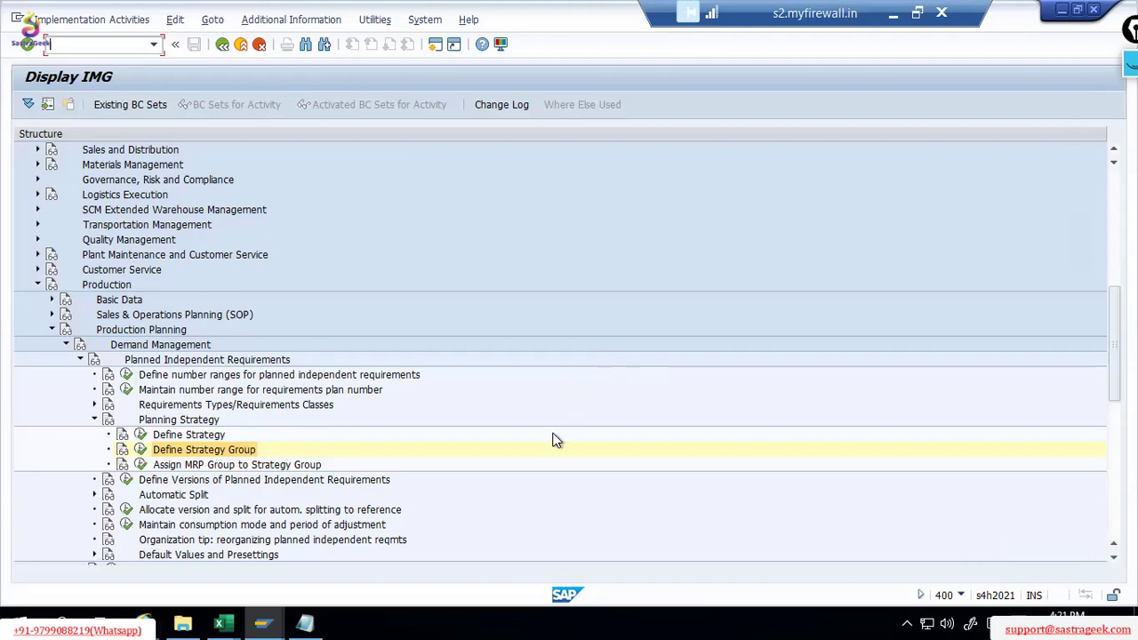
pyautogui.moveTo(270, 435)
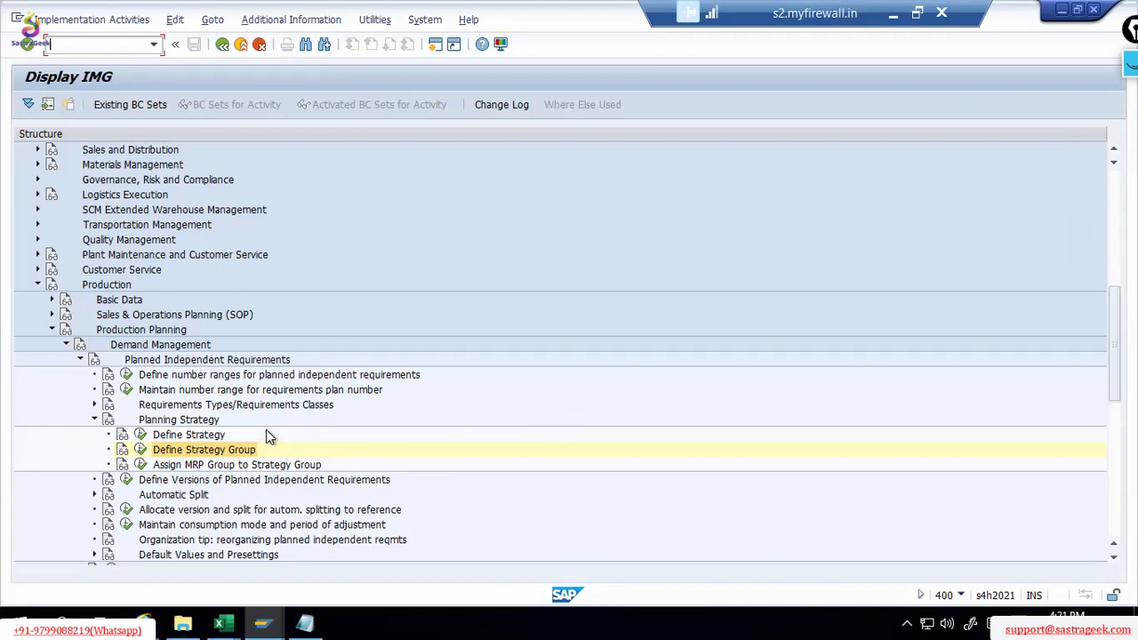
pyautogui.moveTo(231, 464)
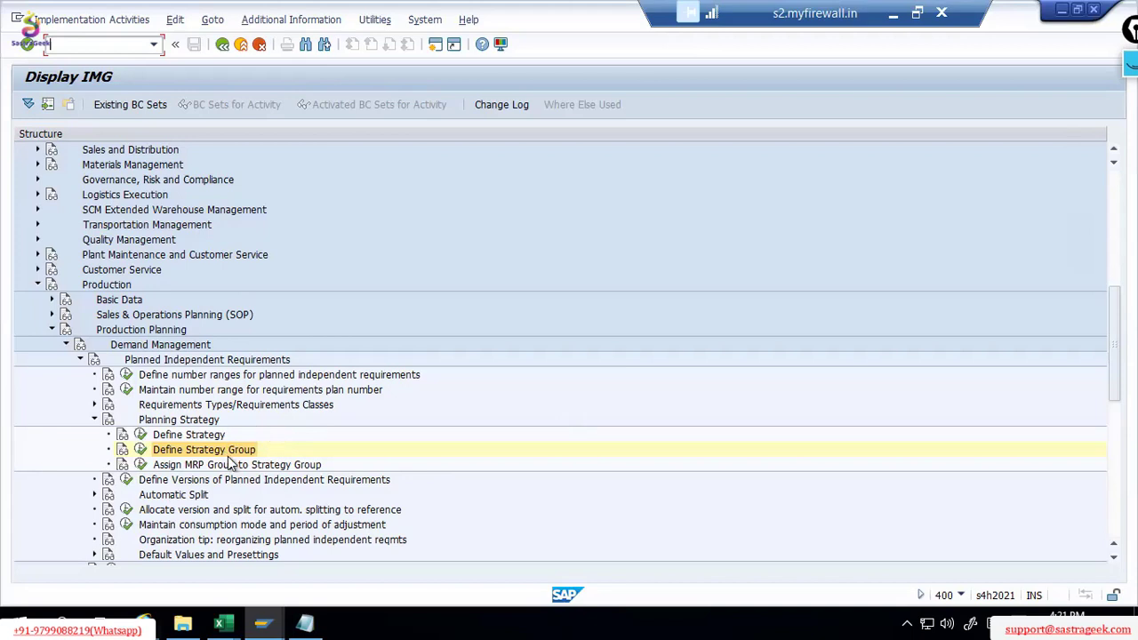
pyautogui.moveTo(478, 75)
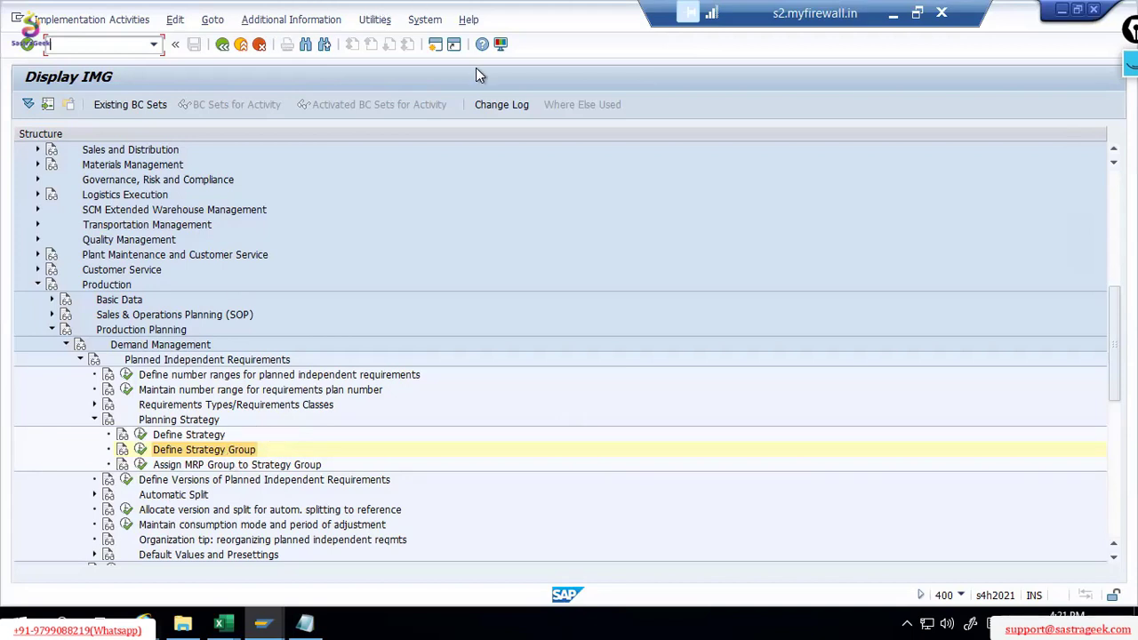
pyautogui.moveTo(434, 45)
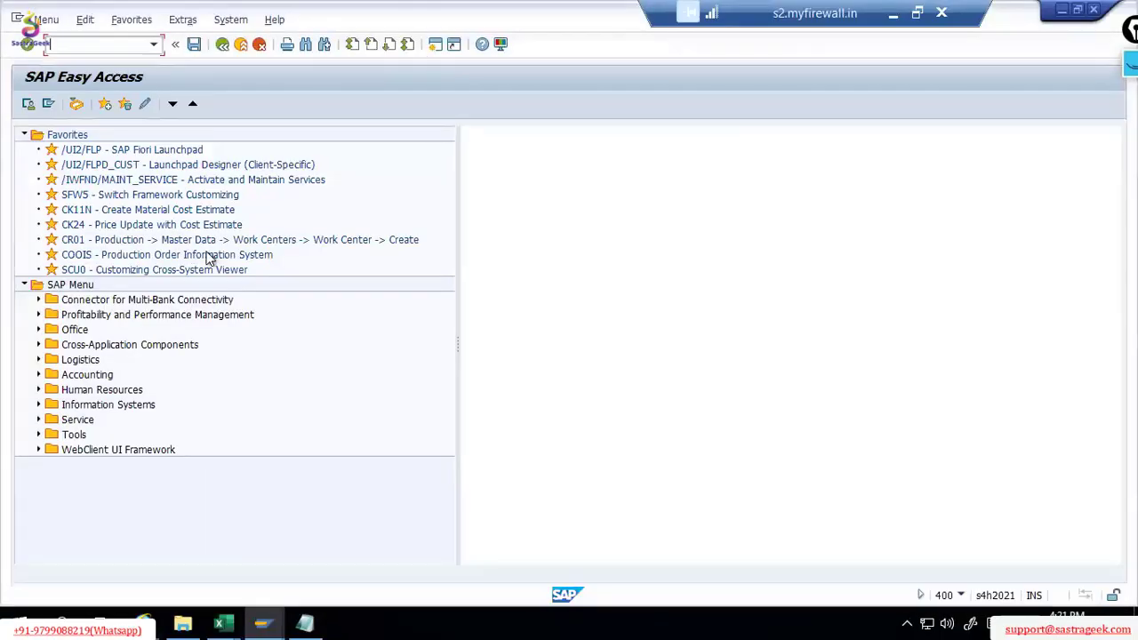
# Launch favourite SCU0 and create a comparison based on the SAP Reference IMG
pyautogui.click(155, 270)
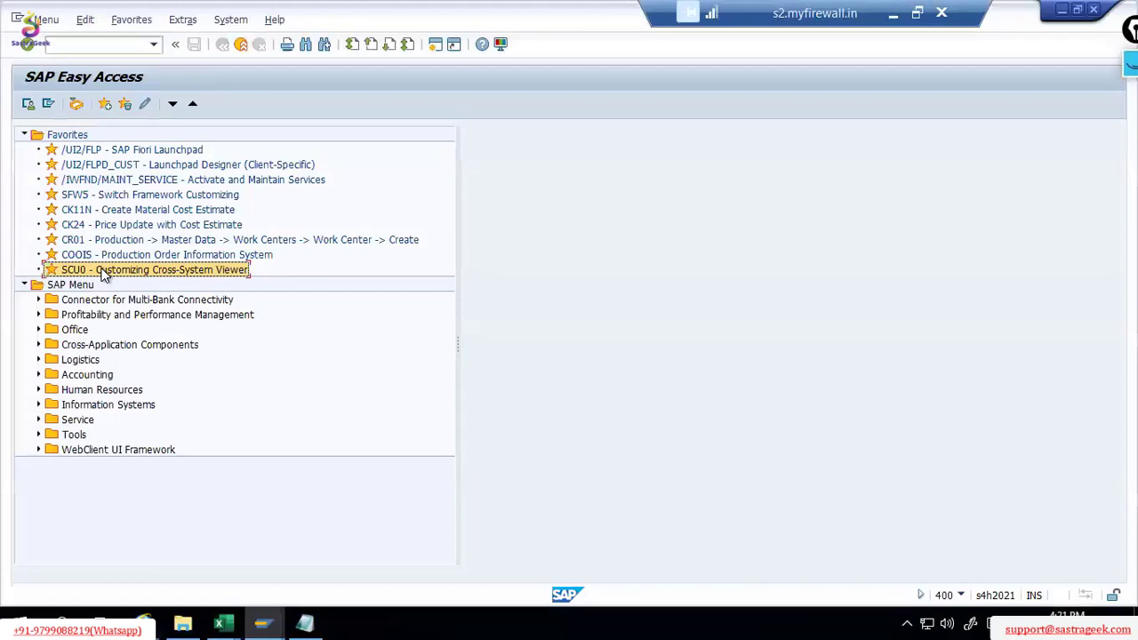
pyautogui.doubleClick(155, 269)
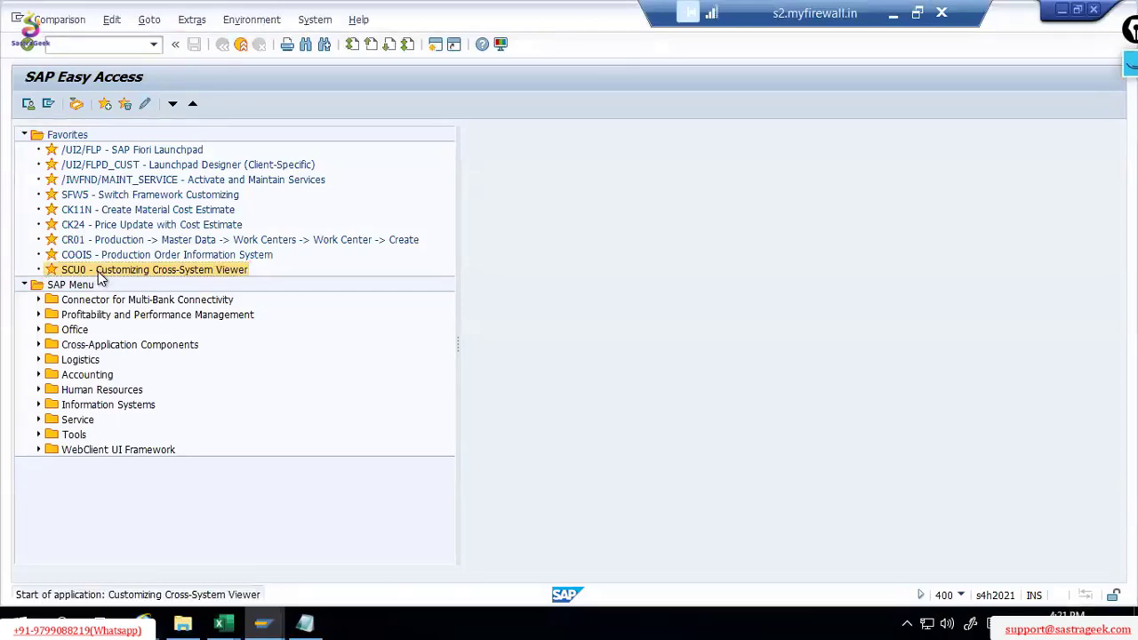
pyautogui.doubleClick(153, 269)
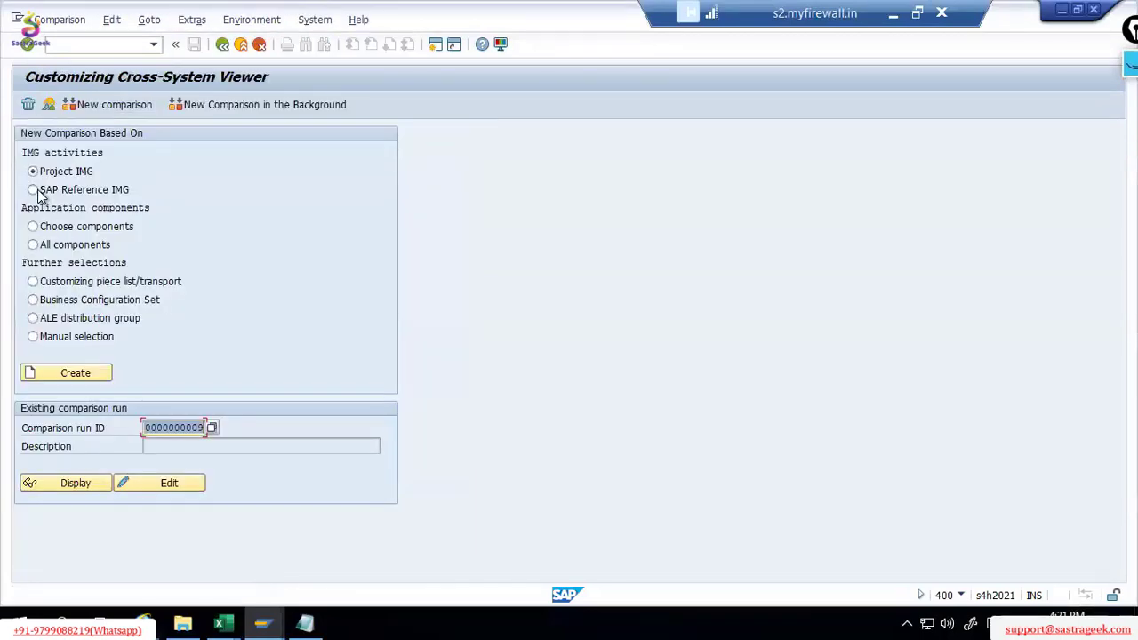
pyautogui.click(33, 189)
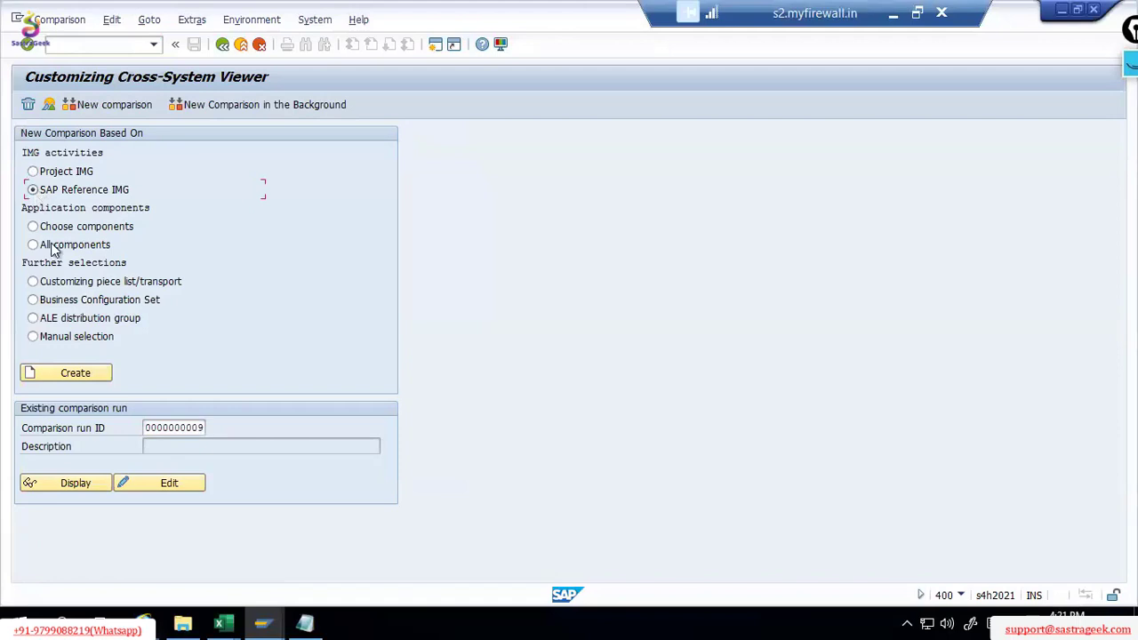
pyautogui.click(74, 372)
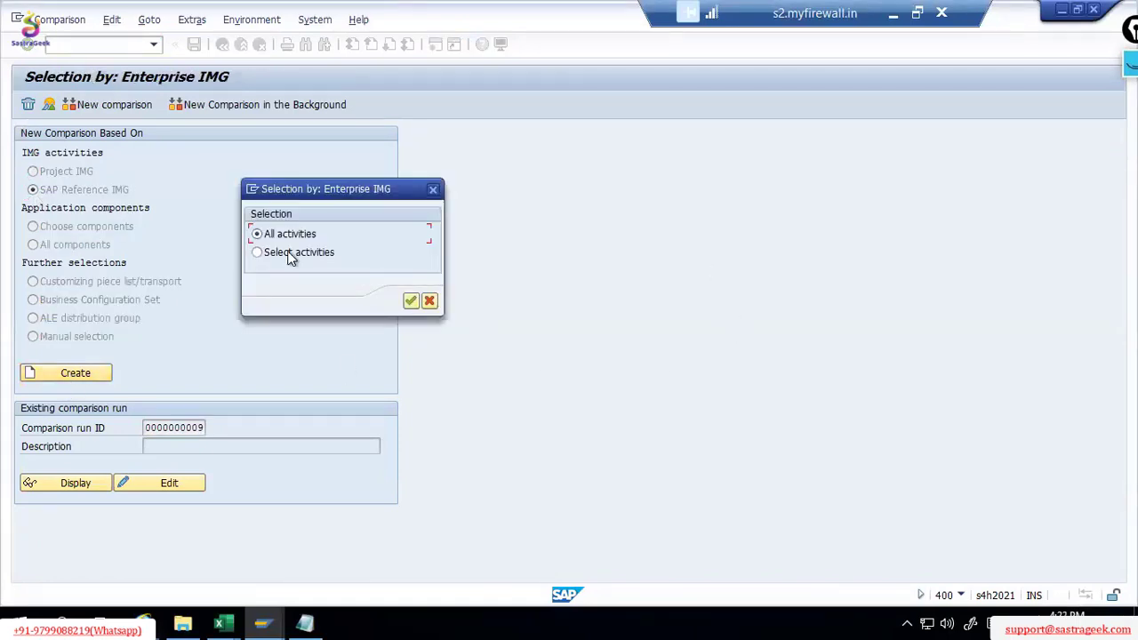
# Select only Define Strategy Group under Production Planning > Demand Management > Planned Independent Requirements
pyautogui.click(410, 299)
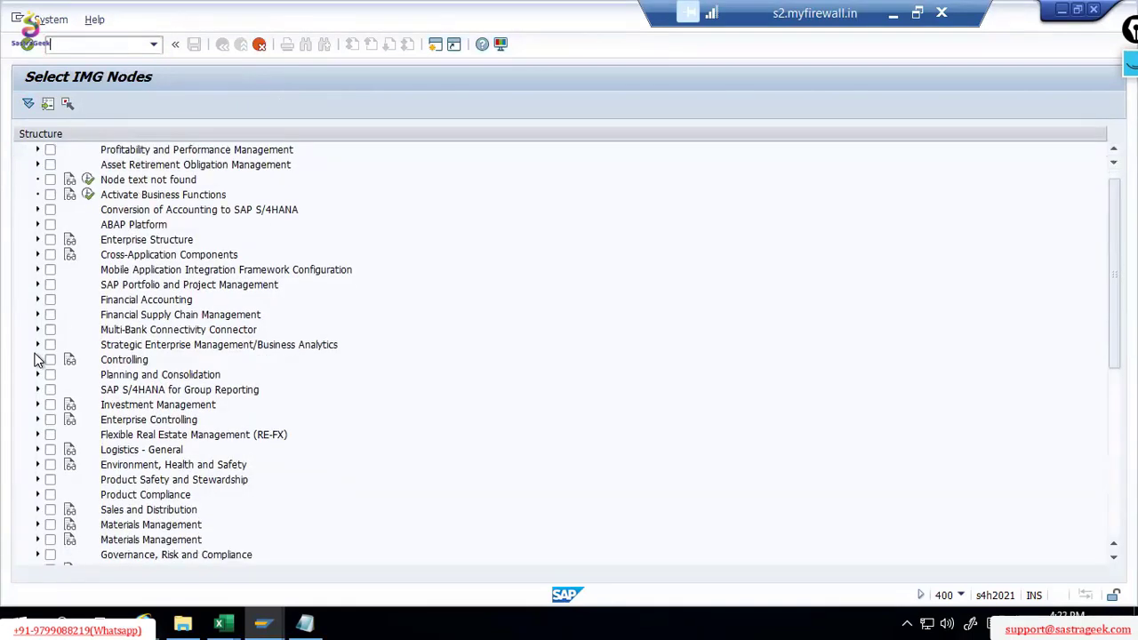
pyautogui.scroll(-3)
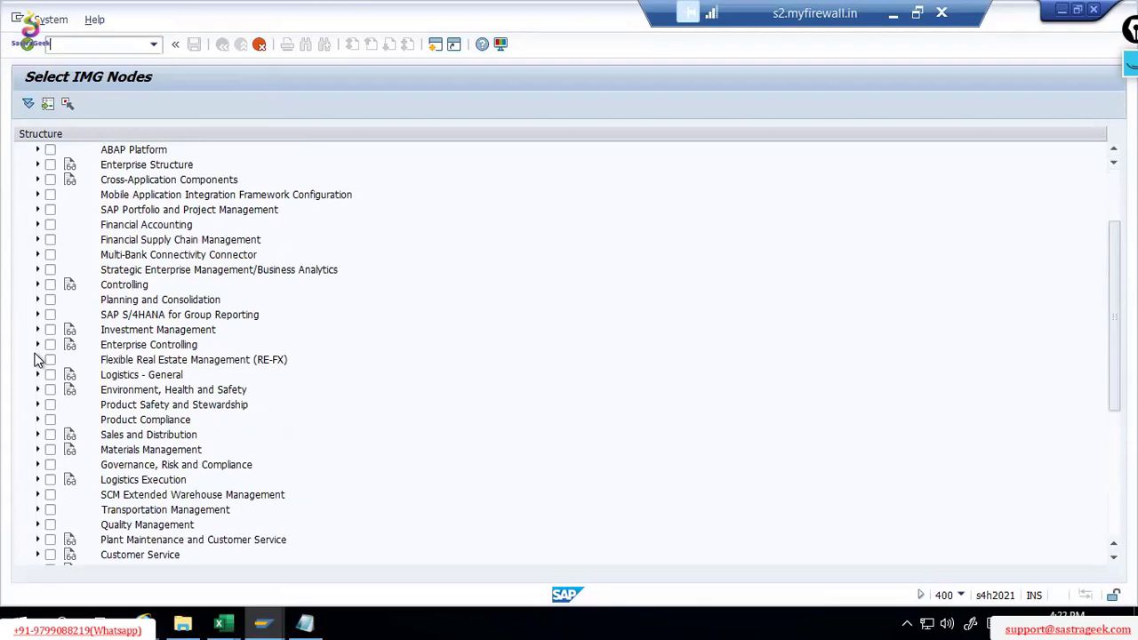
pyautogui.scroll(-3)
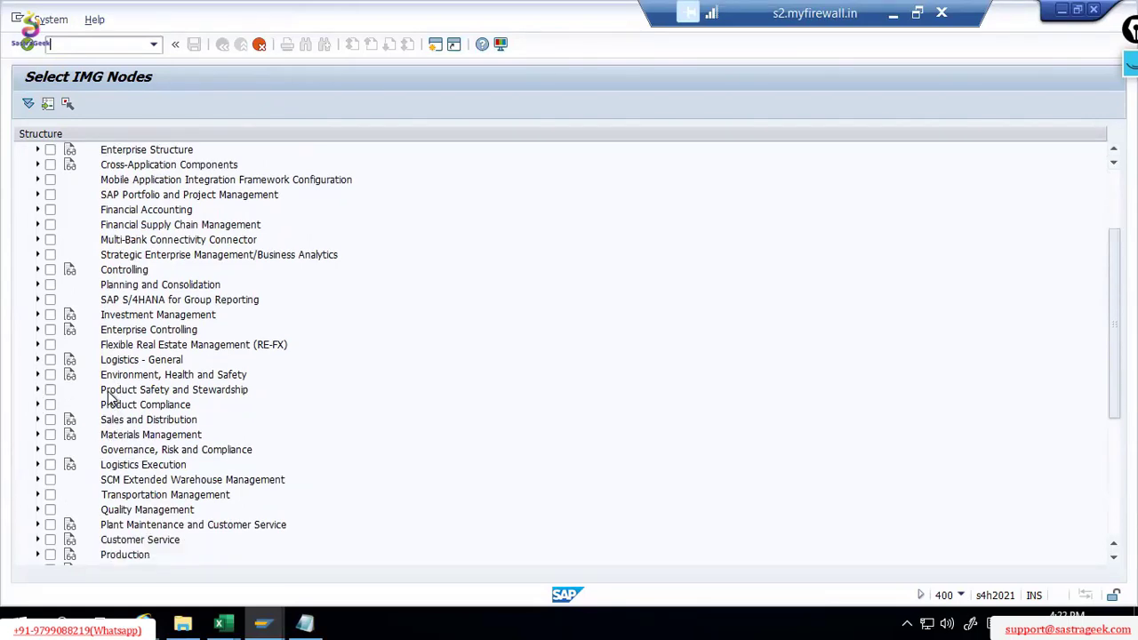
pyautogui.scroll(-3)
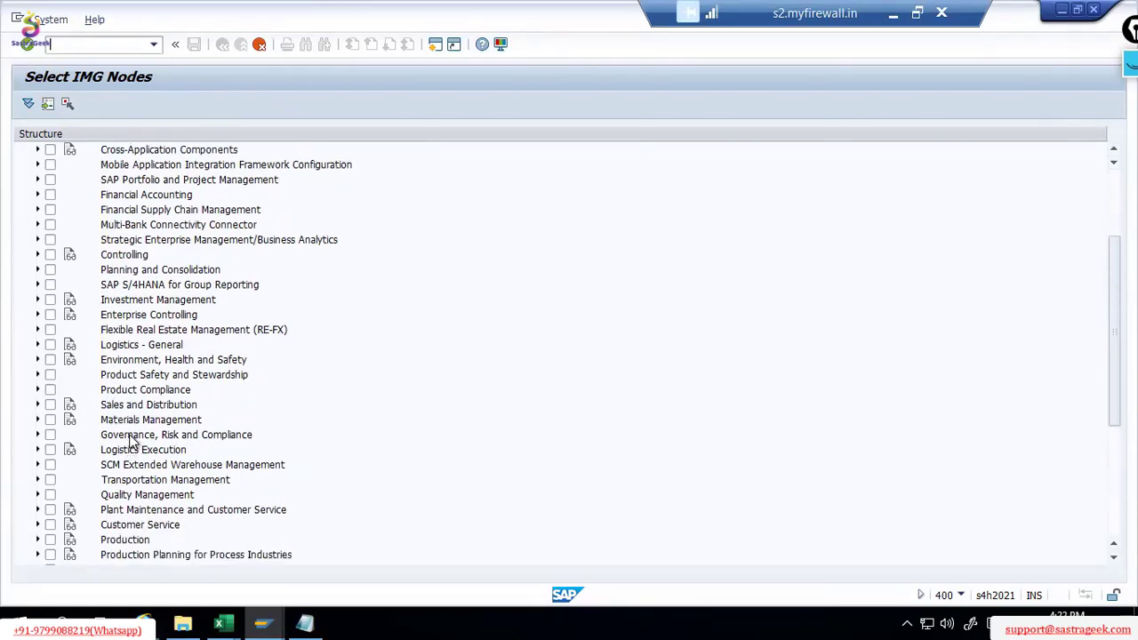
pyautogui.click(37, 539)
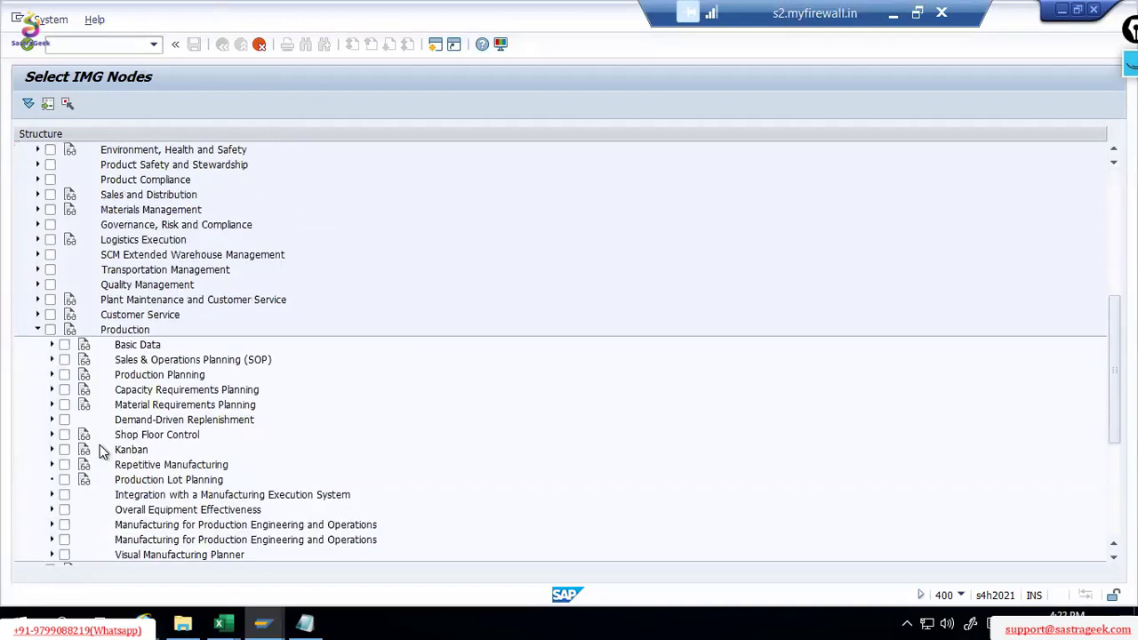
pyautogui.click(52, 360)
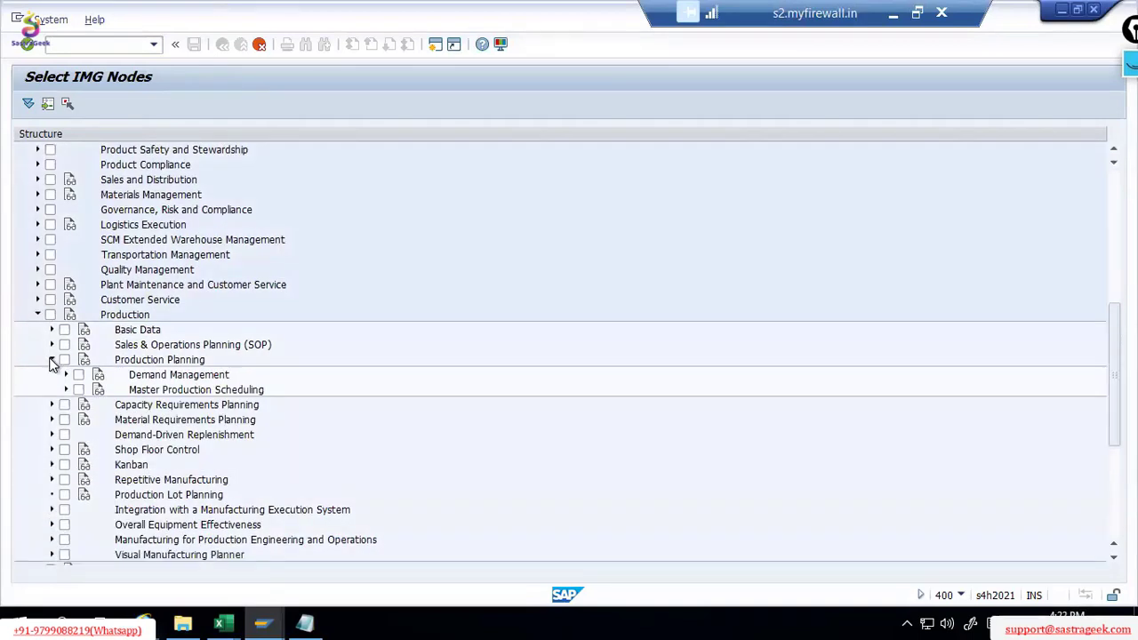
pyautogui.click(79, 374)
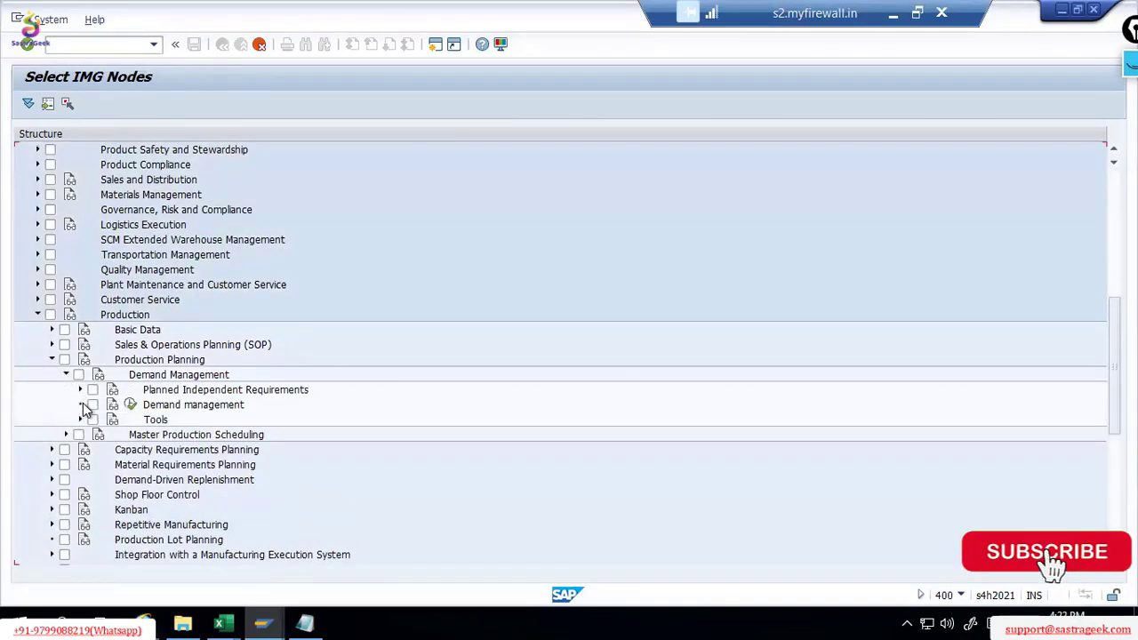
pyautogui.click(80, 390)
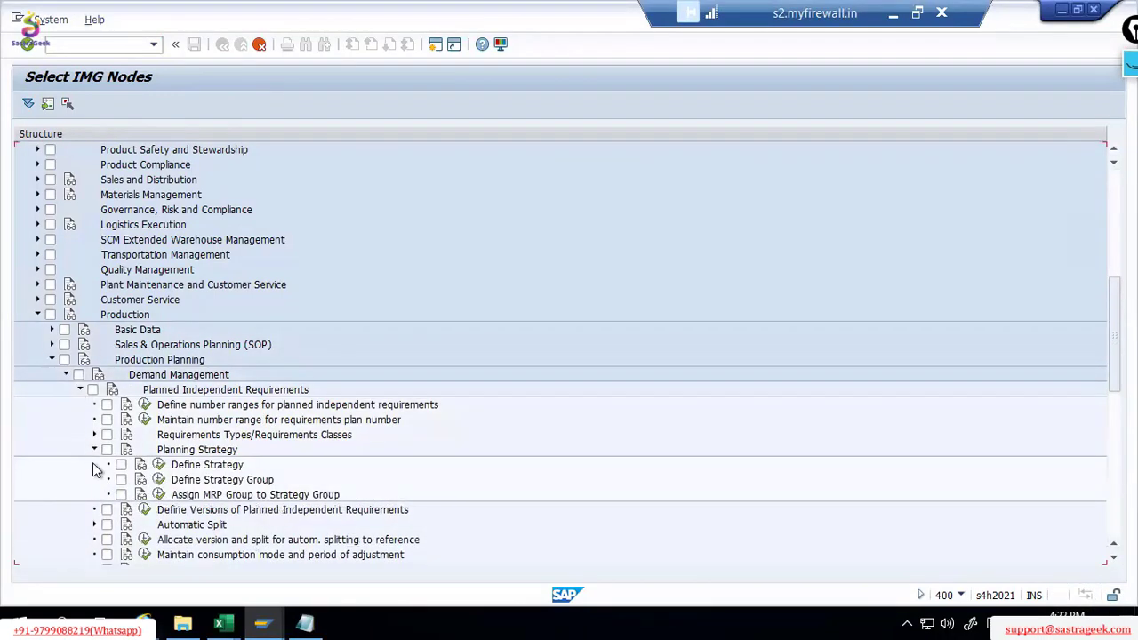
pyautogui.moveTo(155, 502)
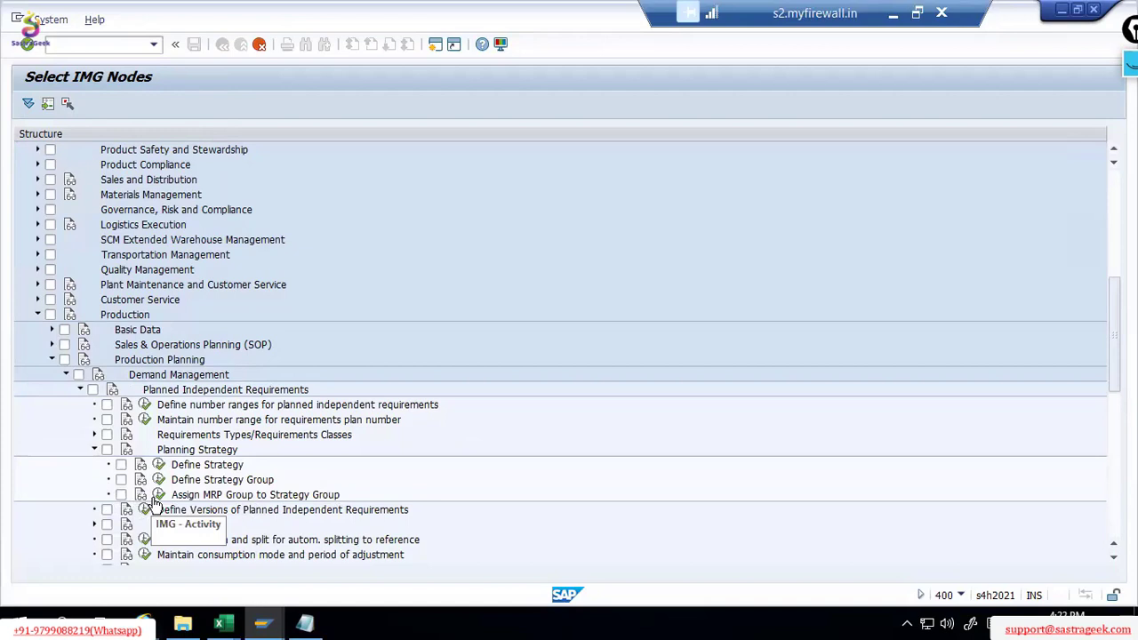
pyautogui.click(121, 479)
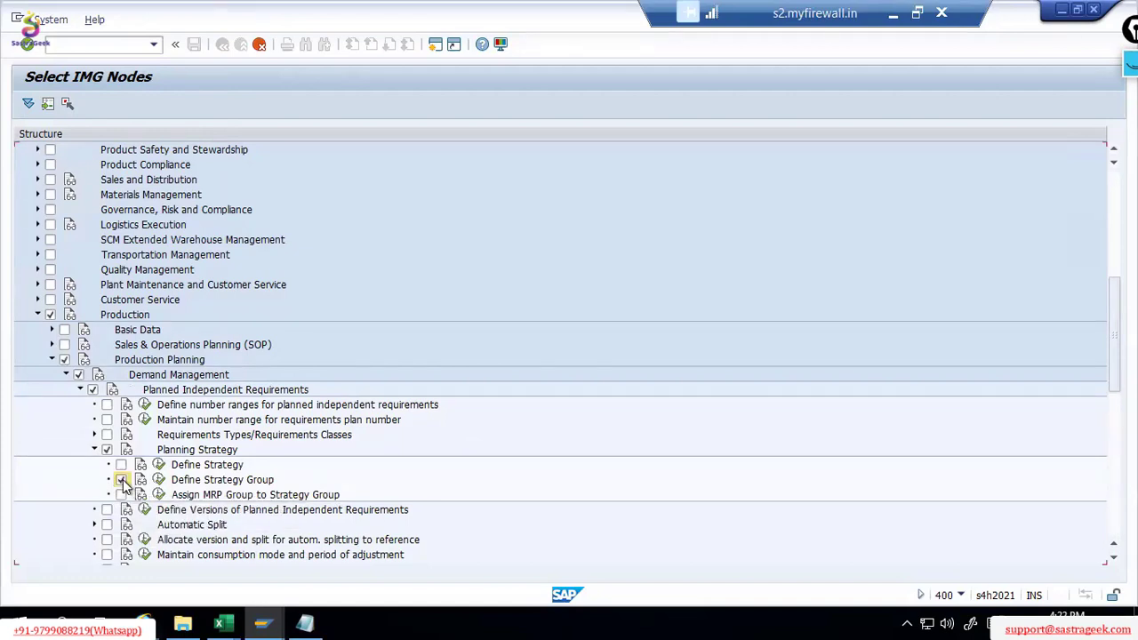
pyautogui.click(120, 480)
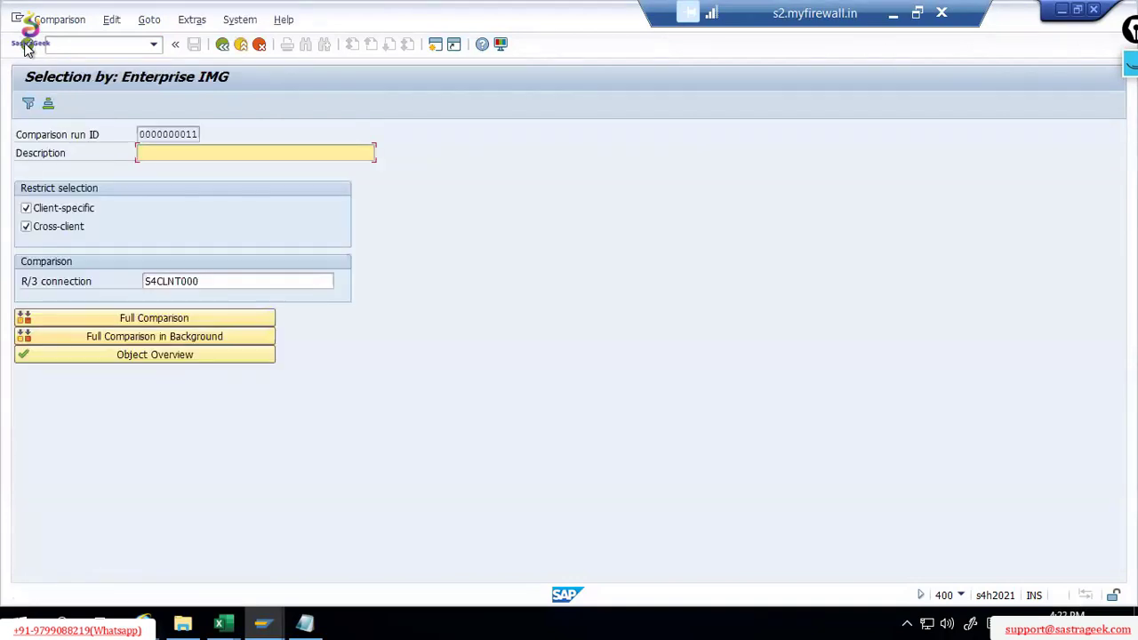
pyautogui.moveTo(124, 159)
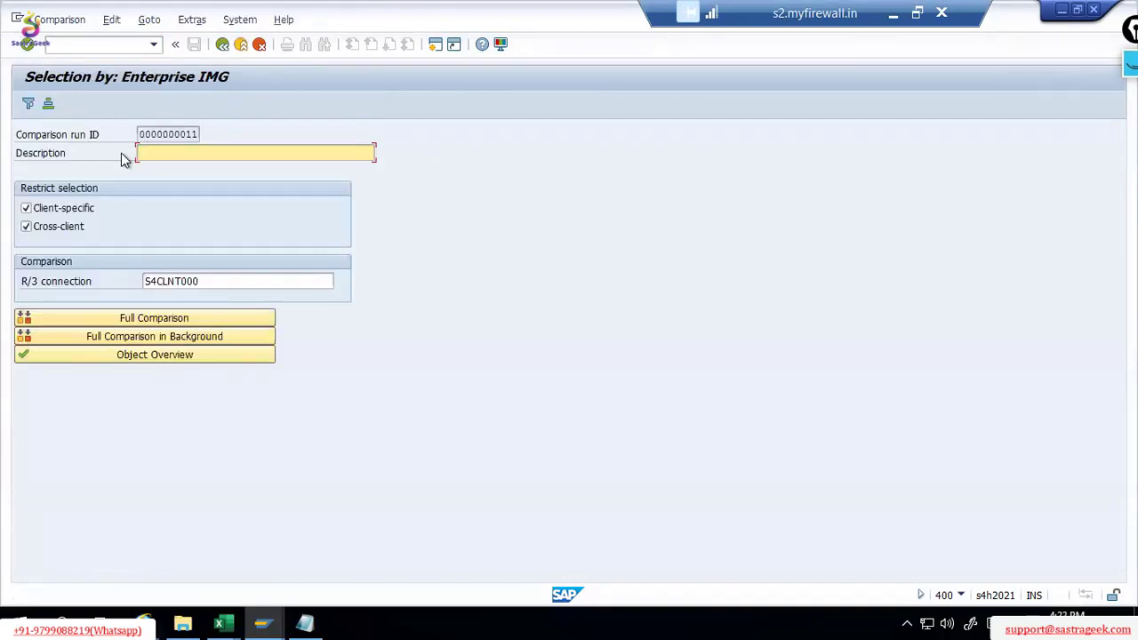
pyautogui.write('Strategy')
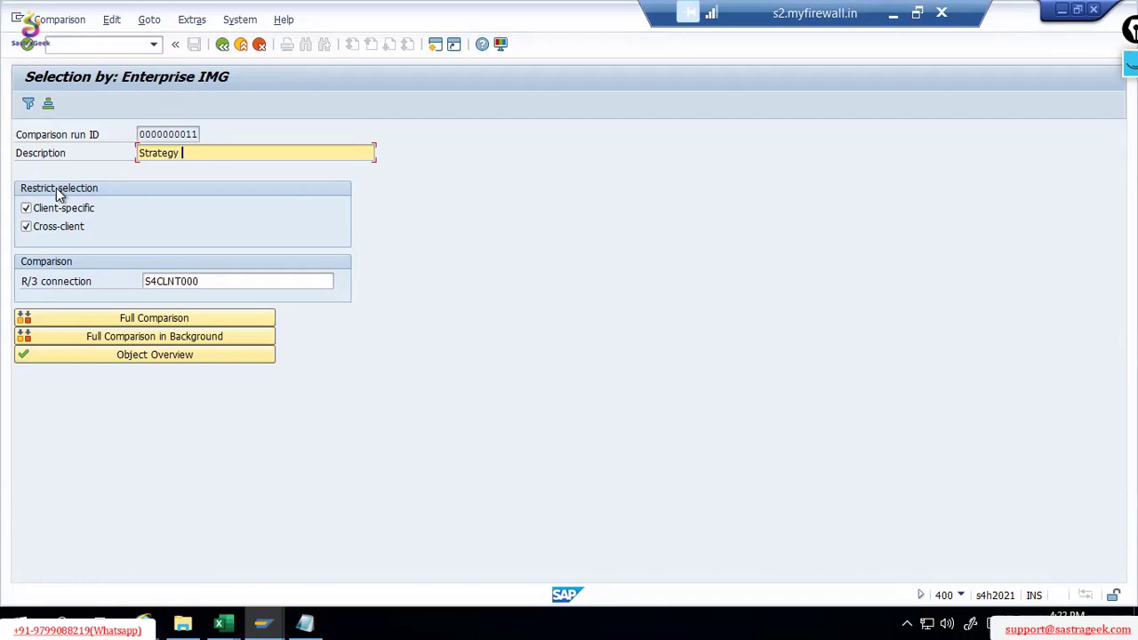
pyautogui.write('group')
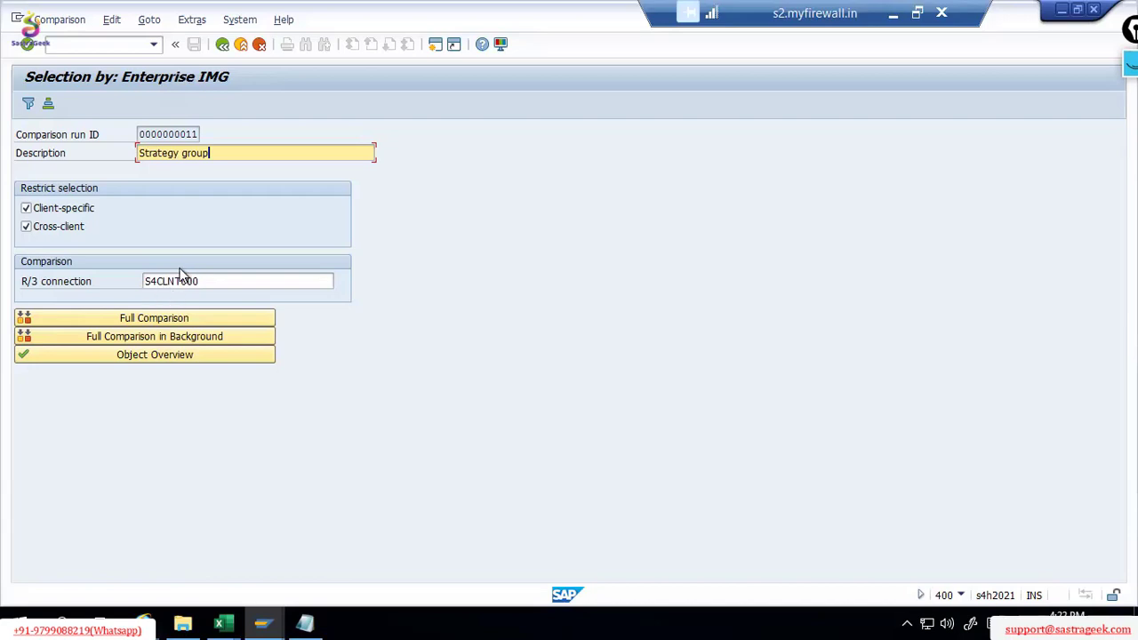
pyautogui.moveTo(182, 281)
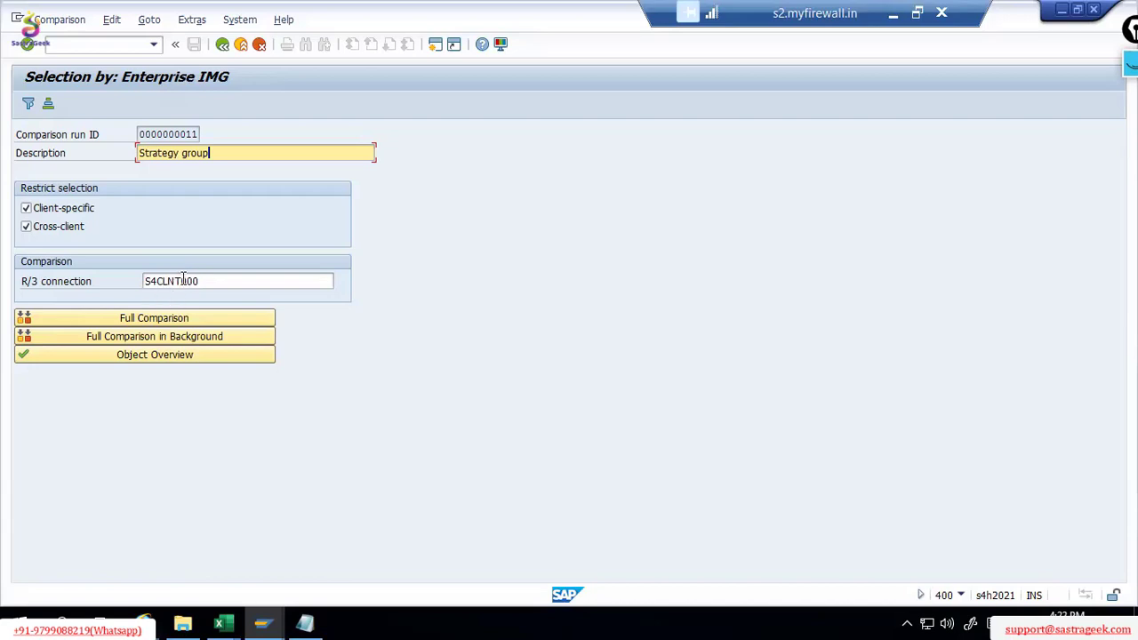
pyautogui.moveTo(160, 312)
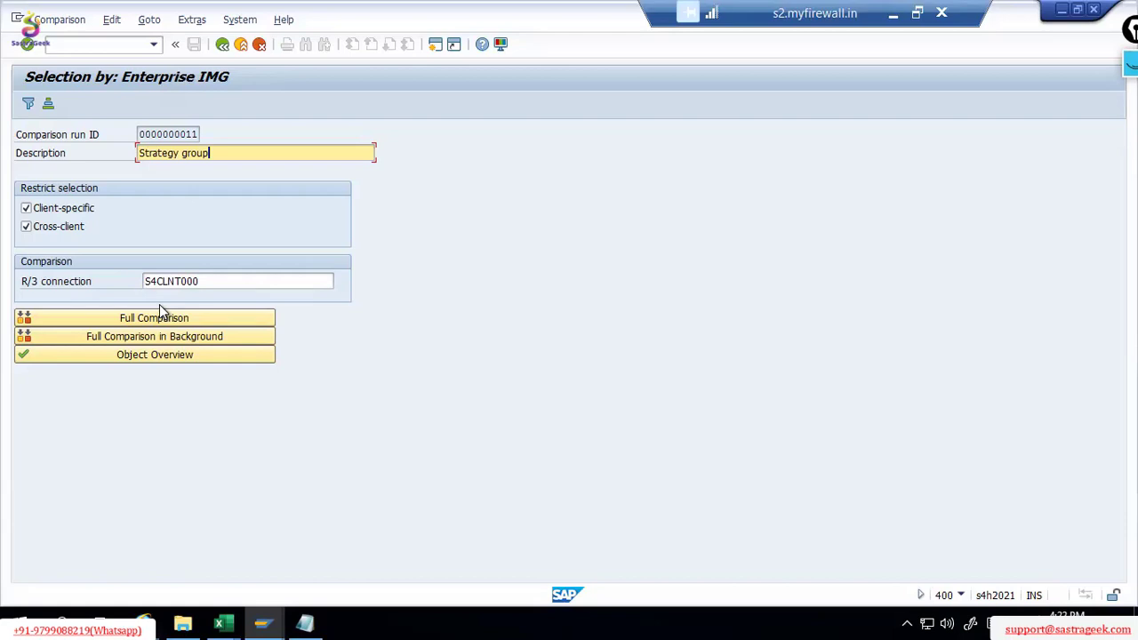
pyautogui.click(155, 354)
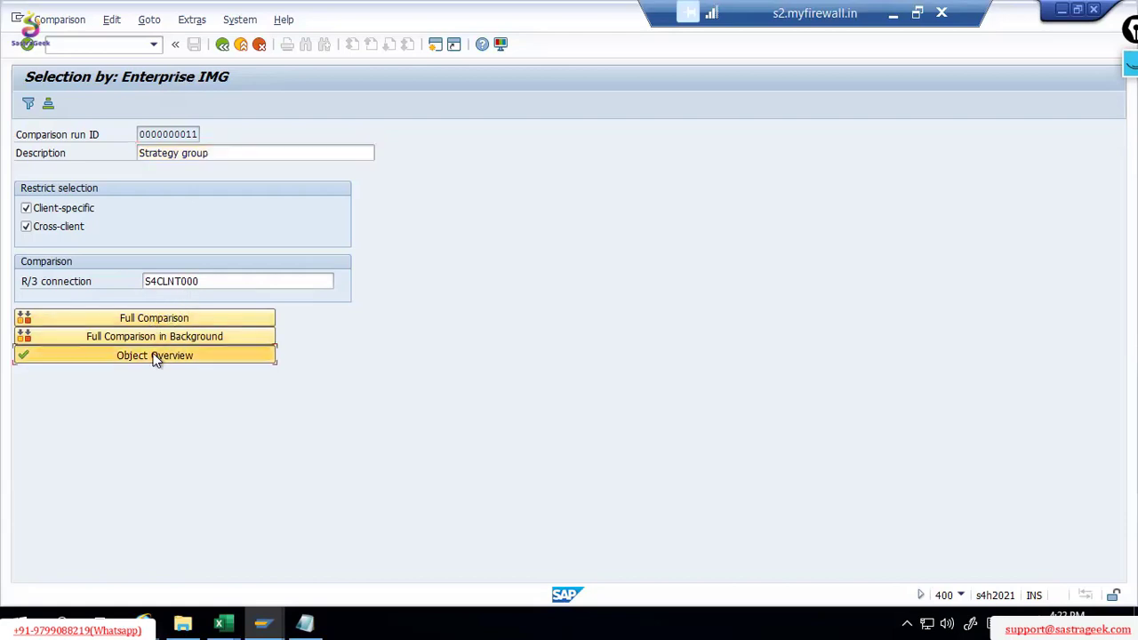
# Compare the V_T461P Strategy Groups object with client 000, without restricting entries
pyautogui.click(153, 354)
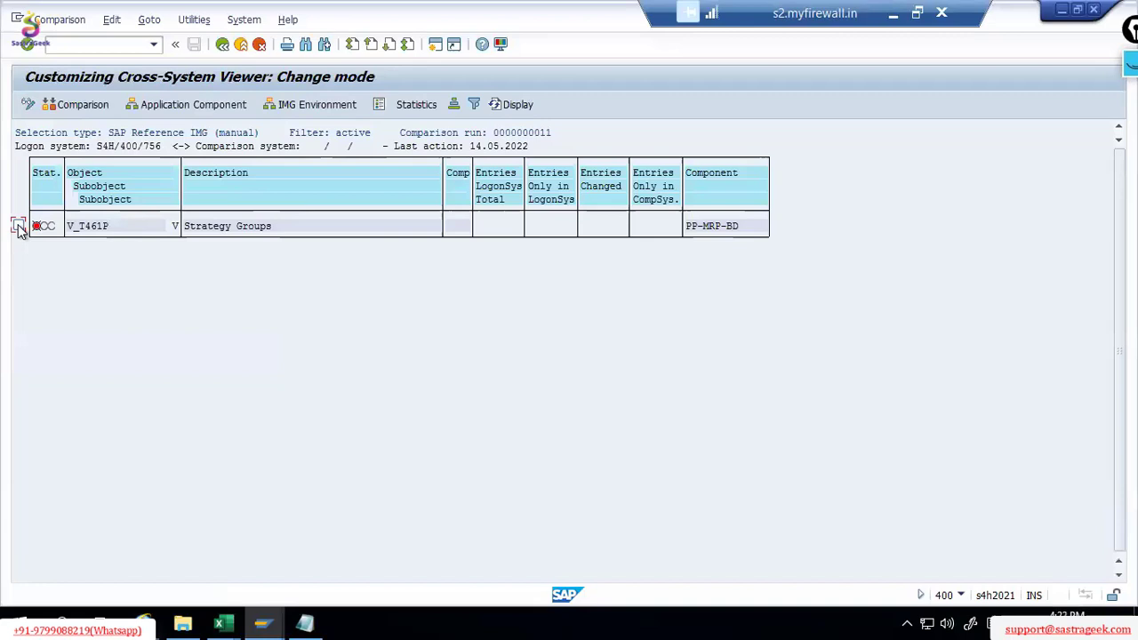
pyautogui.click(18, 225)
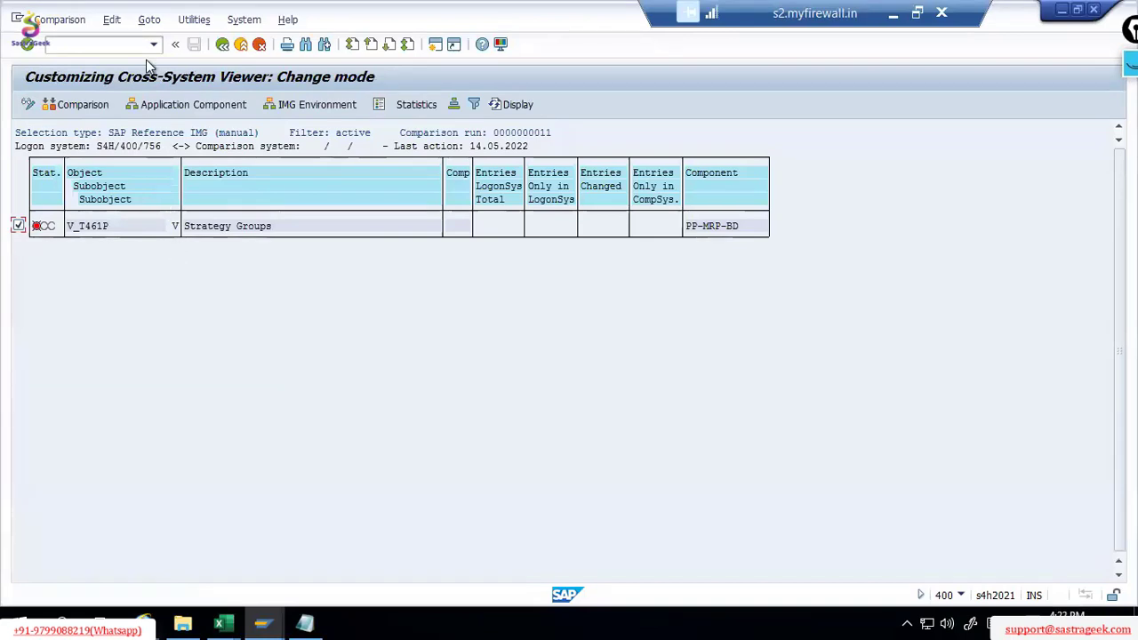
pyautogui.click(111, 19)
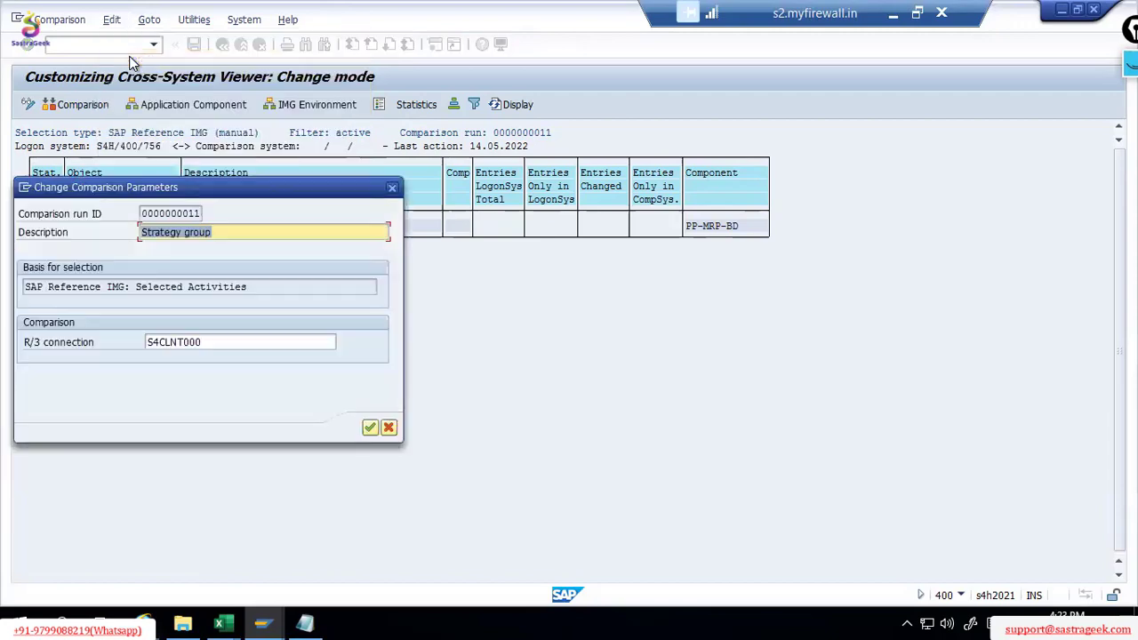
pyautogui.click(369, 427)
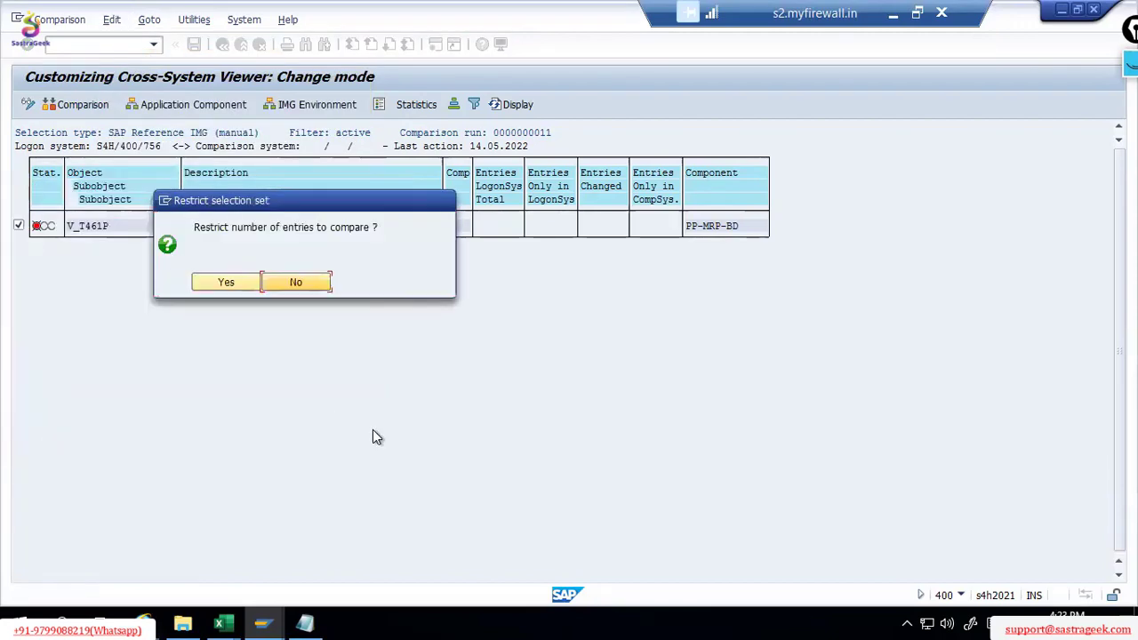
pyautogui.click(295, 282)
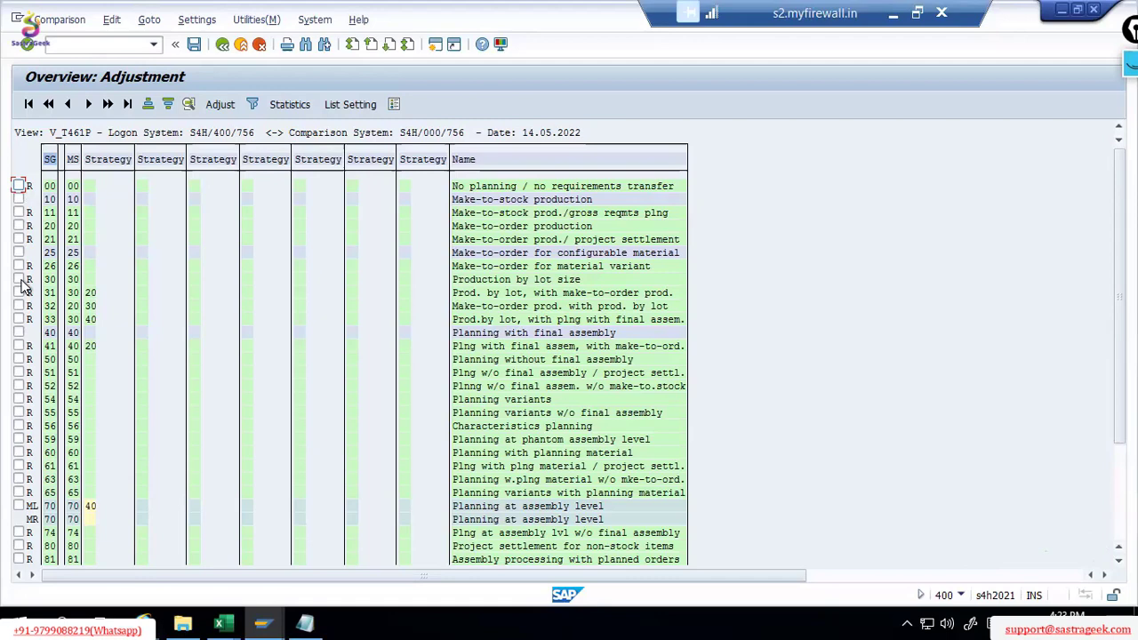
pyautogui.moveTo(46, 238)
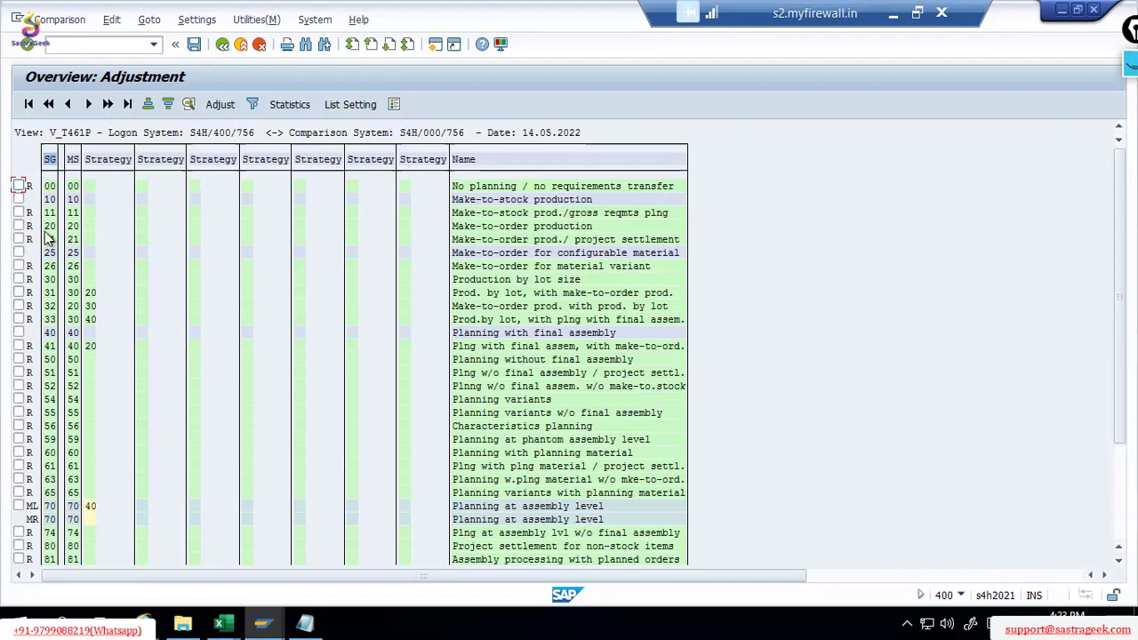
pyautogui.moveTo(123, 84)
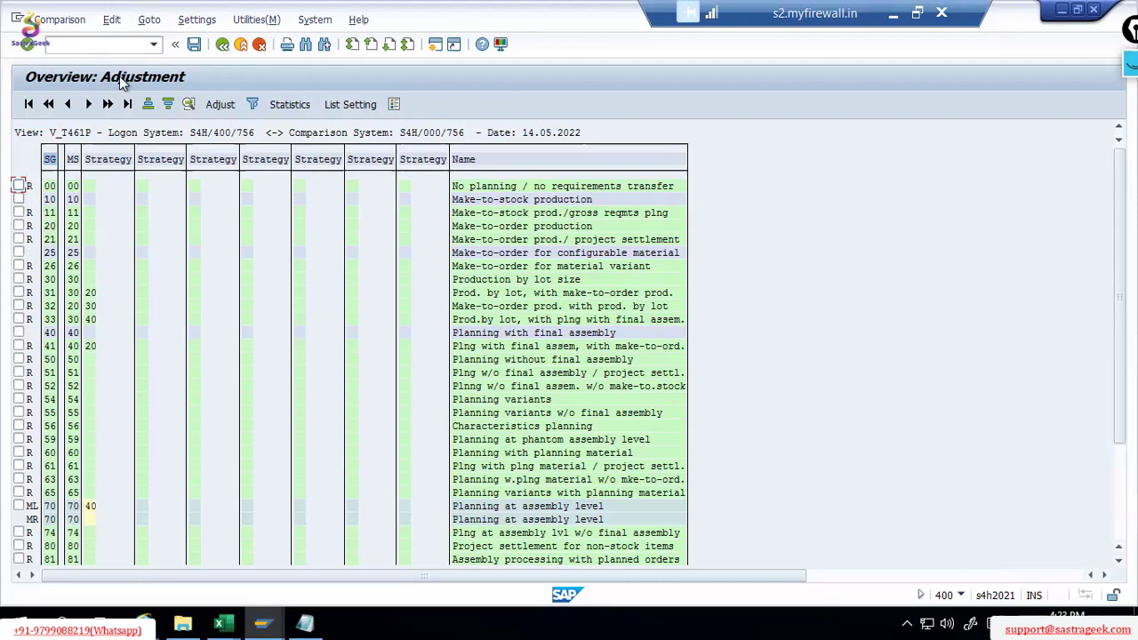
# Select all strategy group entries and start adjusting them from client 000
pyautogui.click(112, 20)
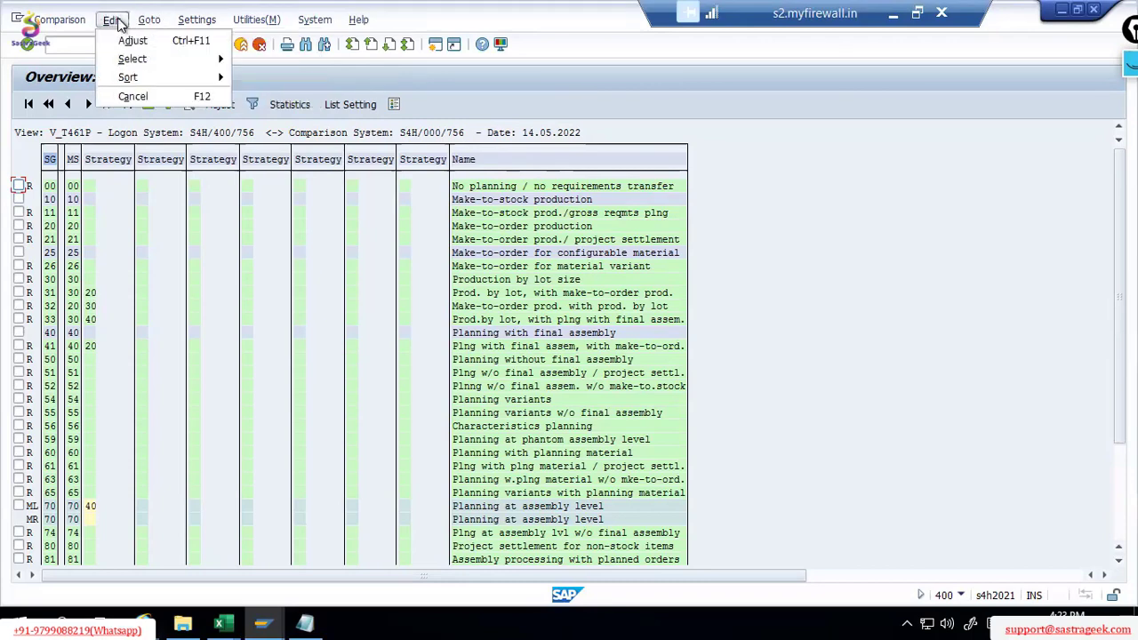
pyautogui.click(149, 20)
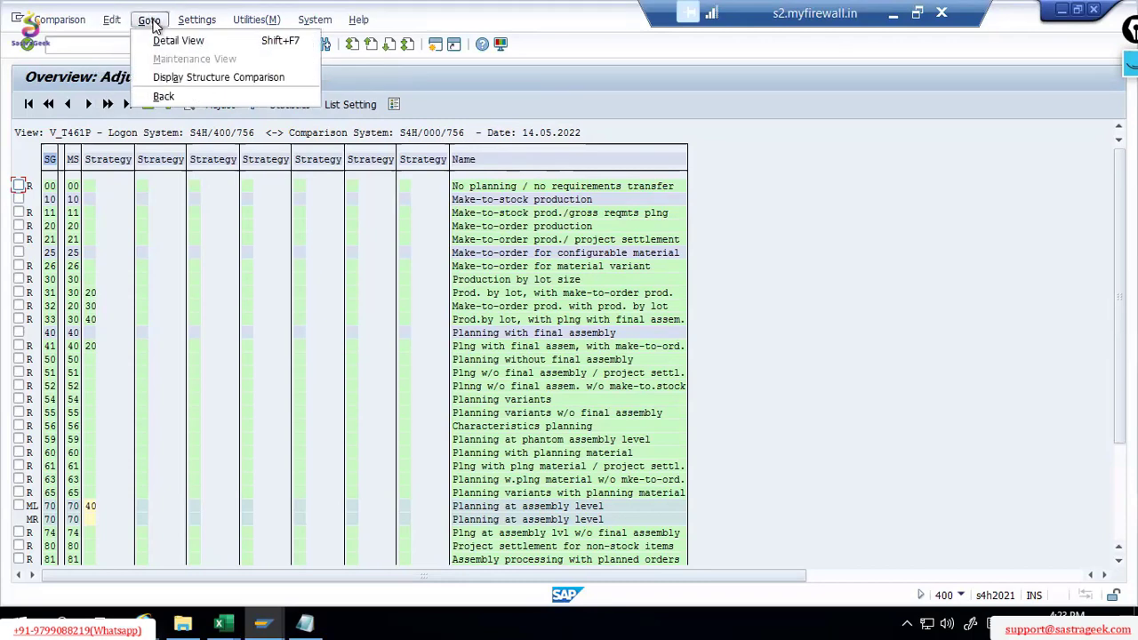
pyautogui.click(112, 20)
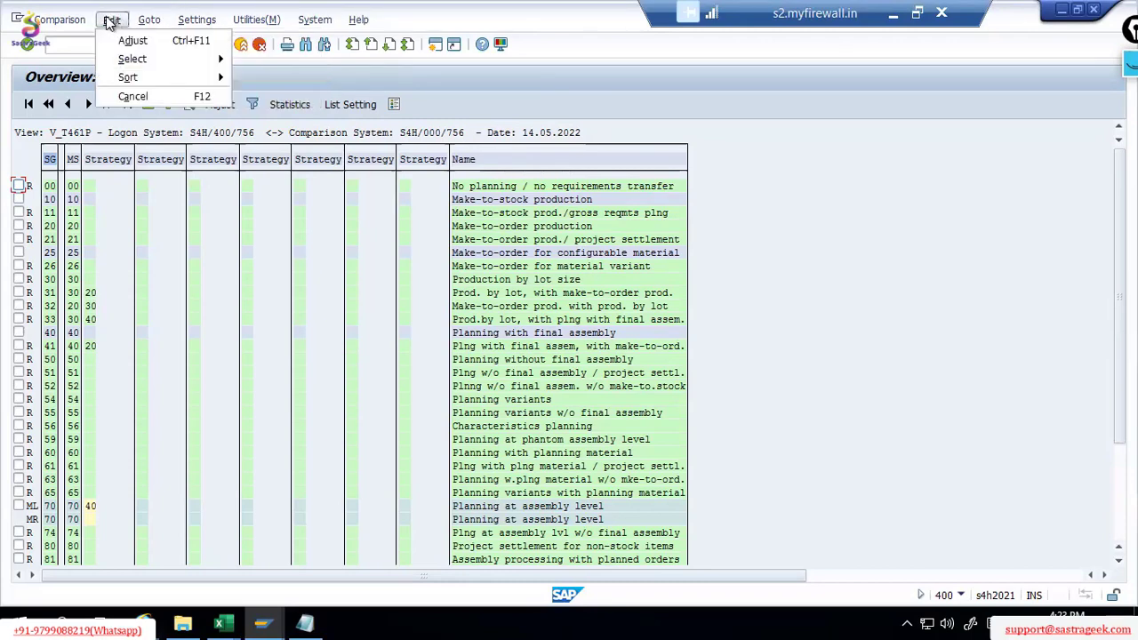
pyautogui.click(149, 20)
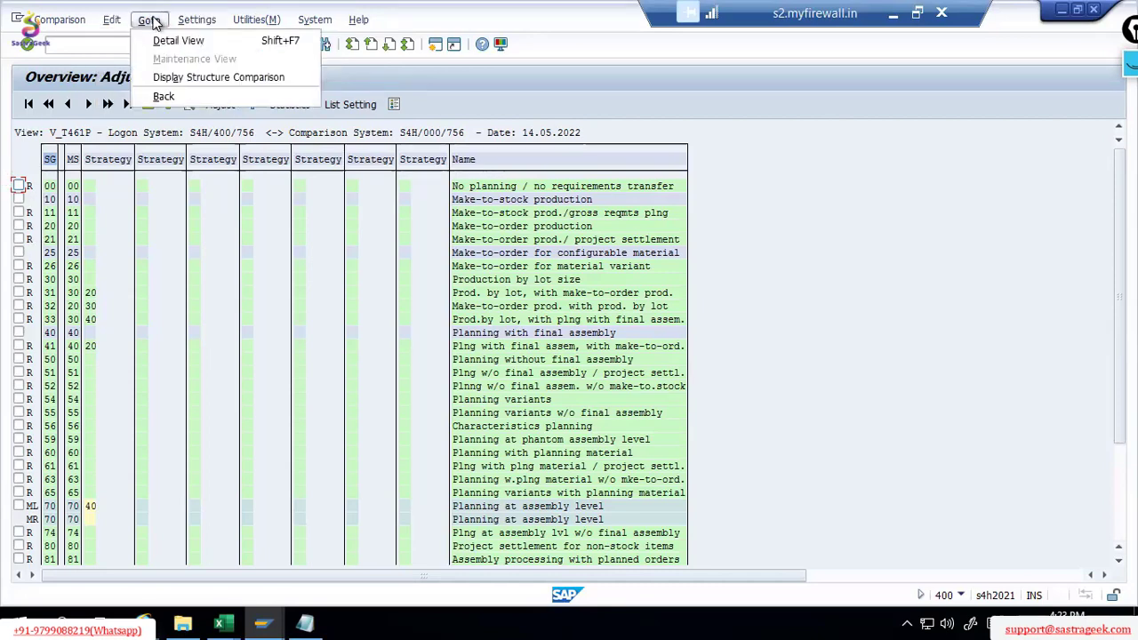
pyautogui.click(111, 20)
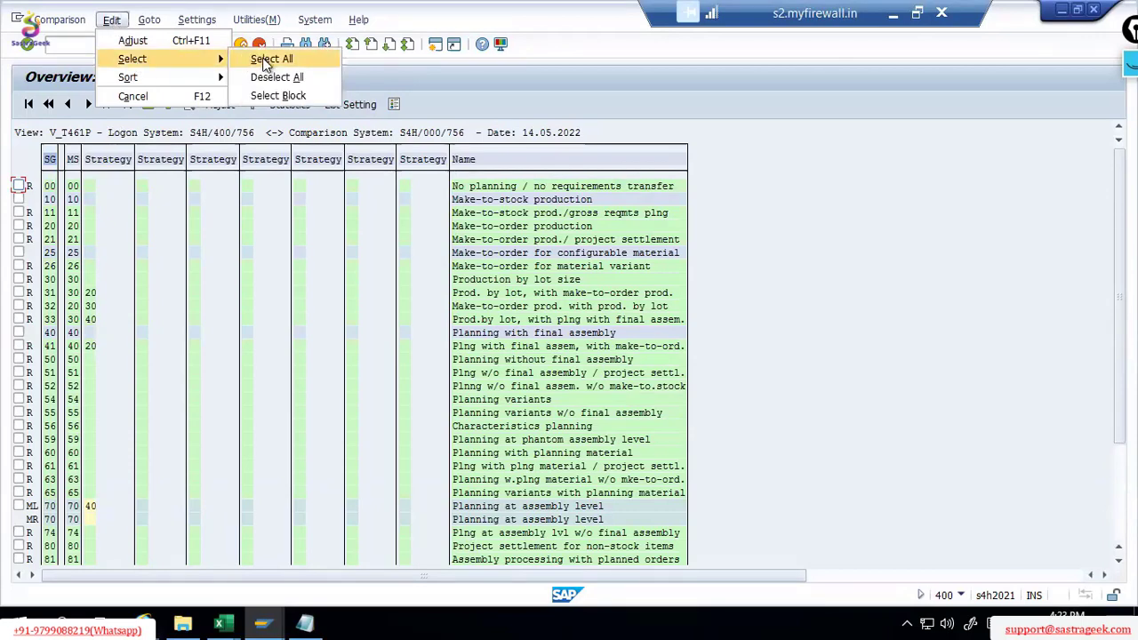
pyautogui.click(271, 59)
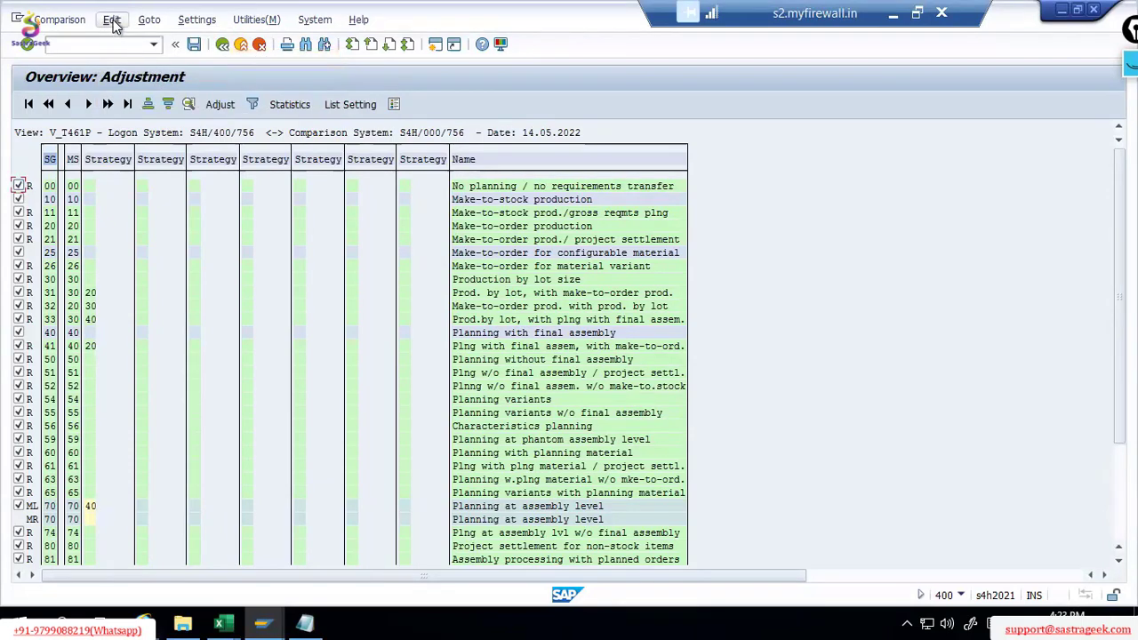
pyautogui.click(111, 19)
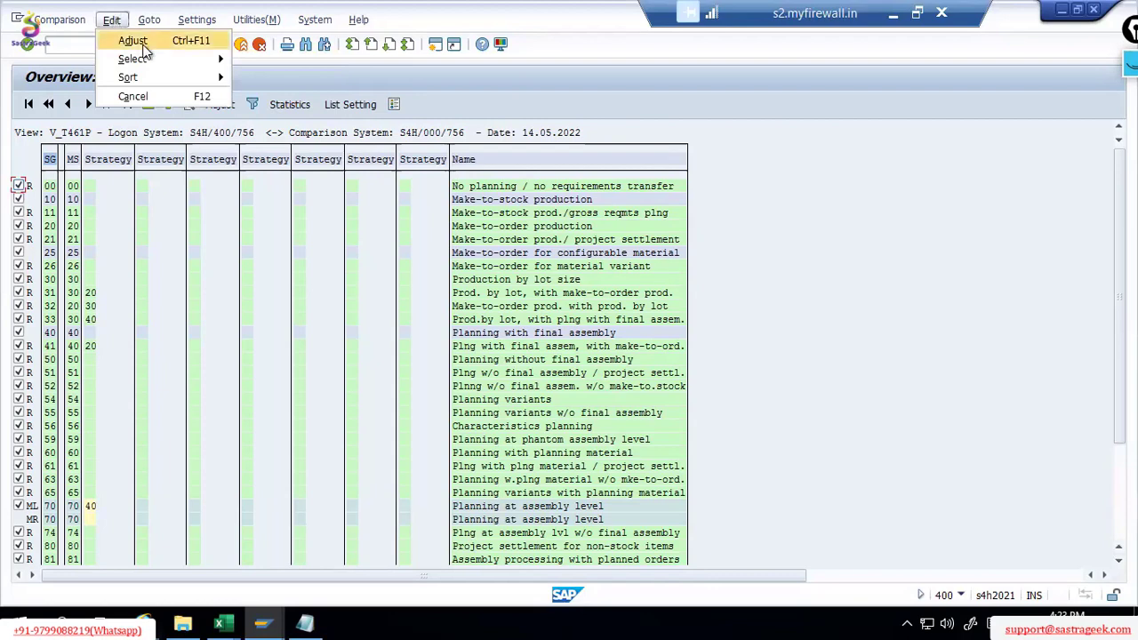
pyautogui.click(132, 41)
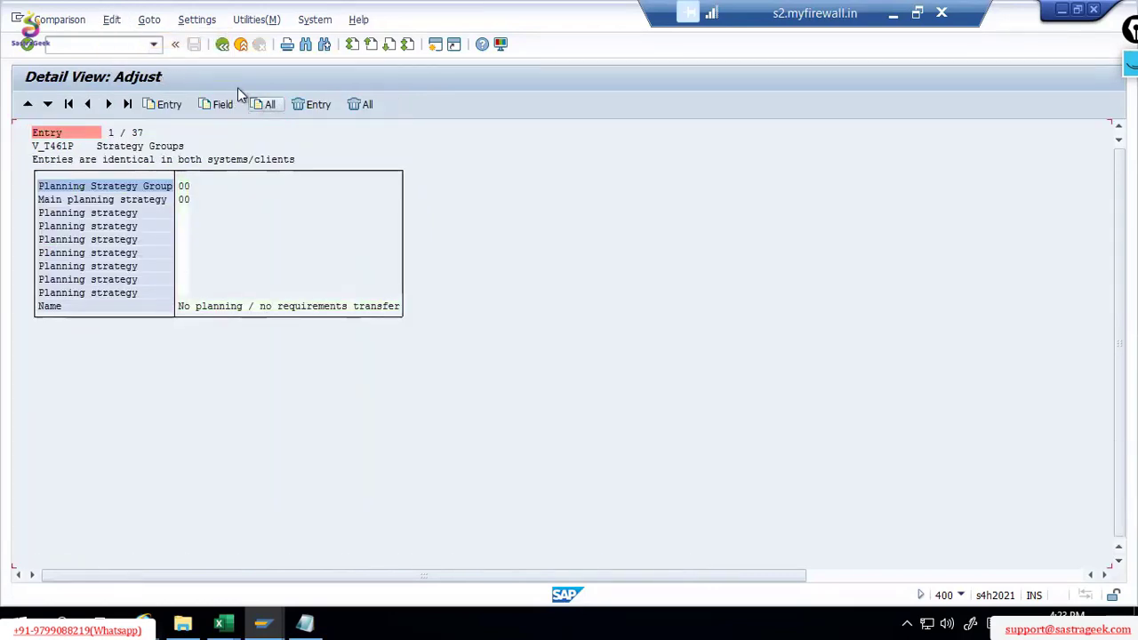
# Adopt all entries from client 000 and end the adjustment
pyautogui.click(222, 44)
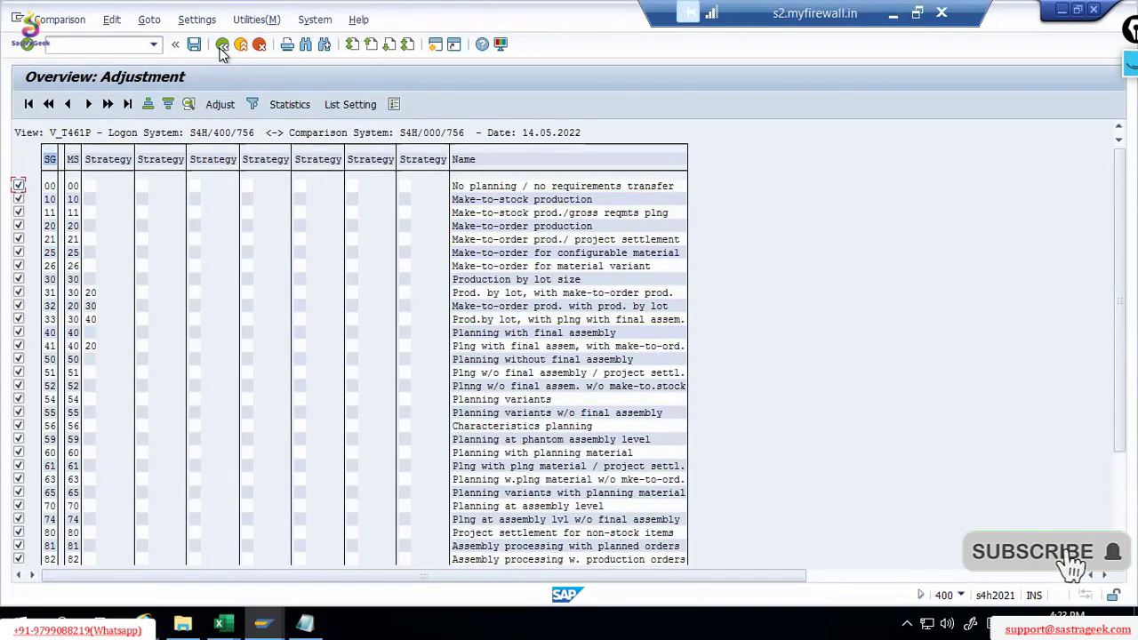
pyautogui.click(222, 45)
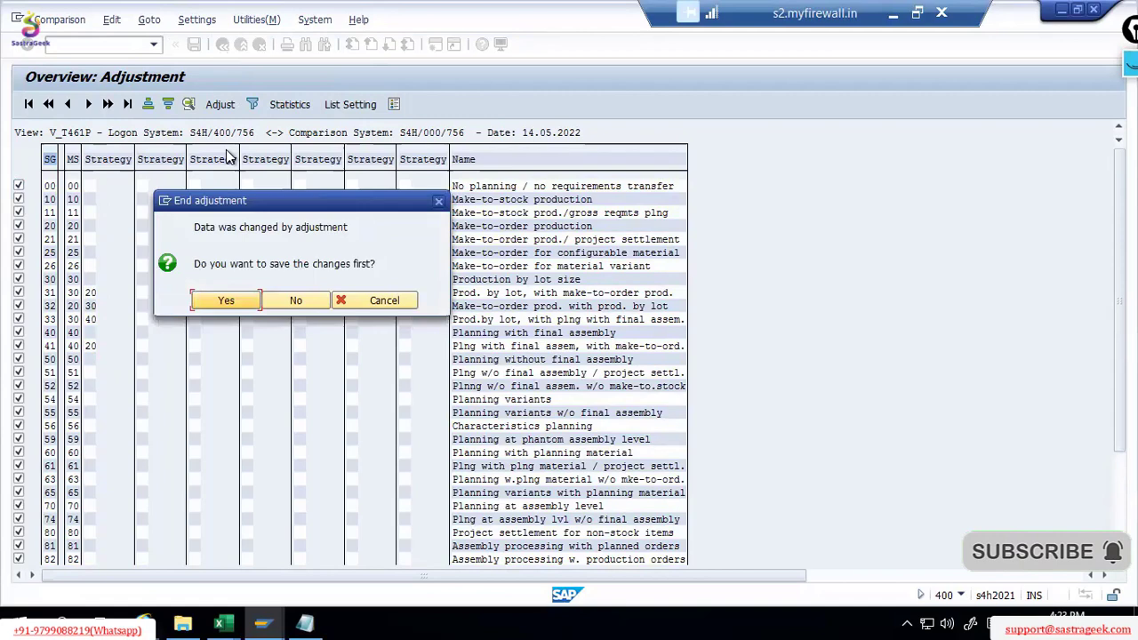
pyautogui.moveTo(247, 305)
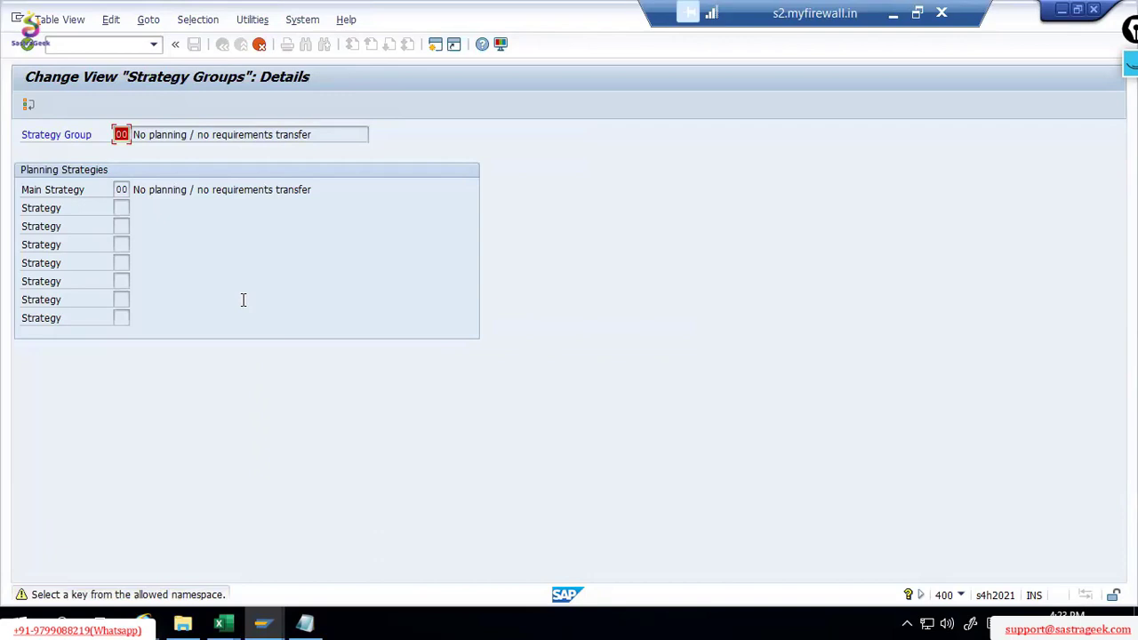
# View the details of strategy groups 21 and 74
pyautogui.write('21')
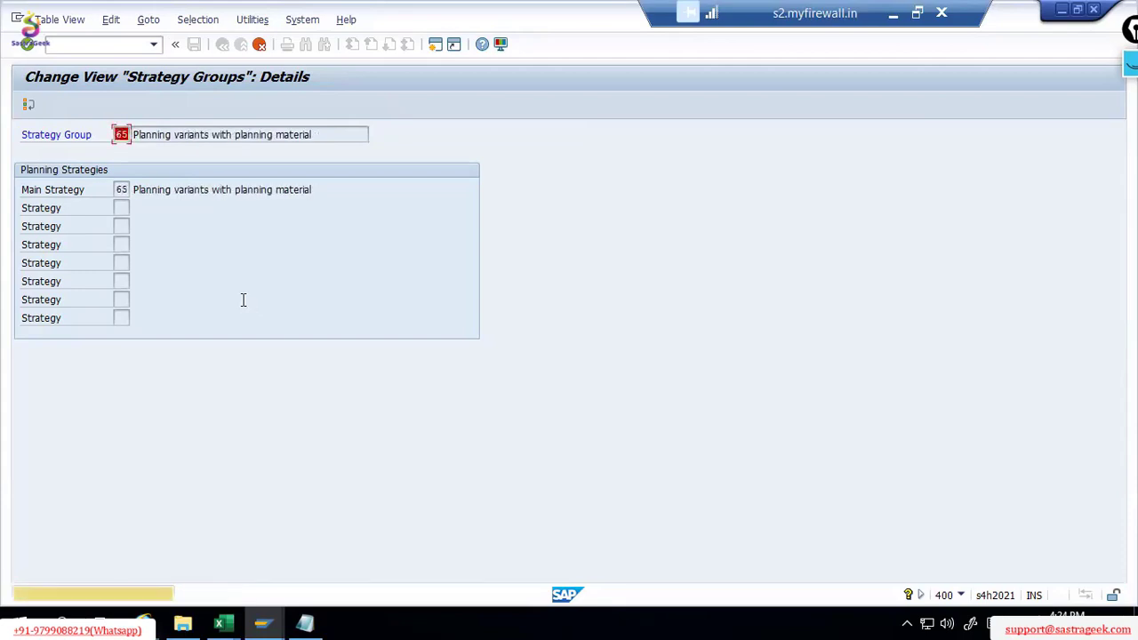
pyautogui.write('74')
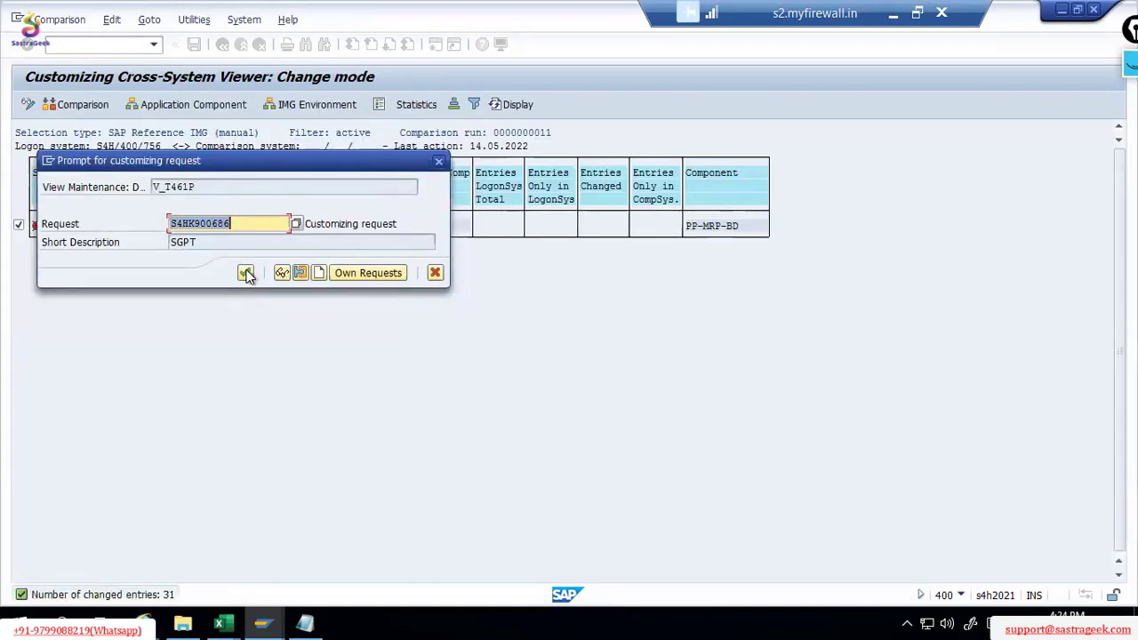
# Save the 31 changes to request S4HK900686 and switch to the Display IMG window
pyautogui.click(247, 273)
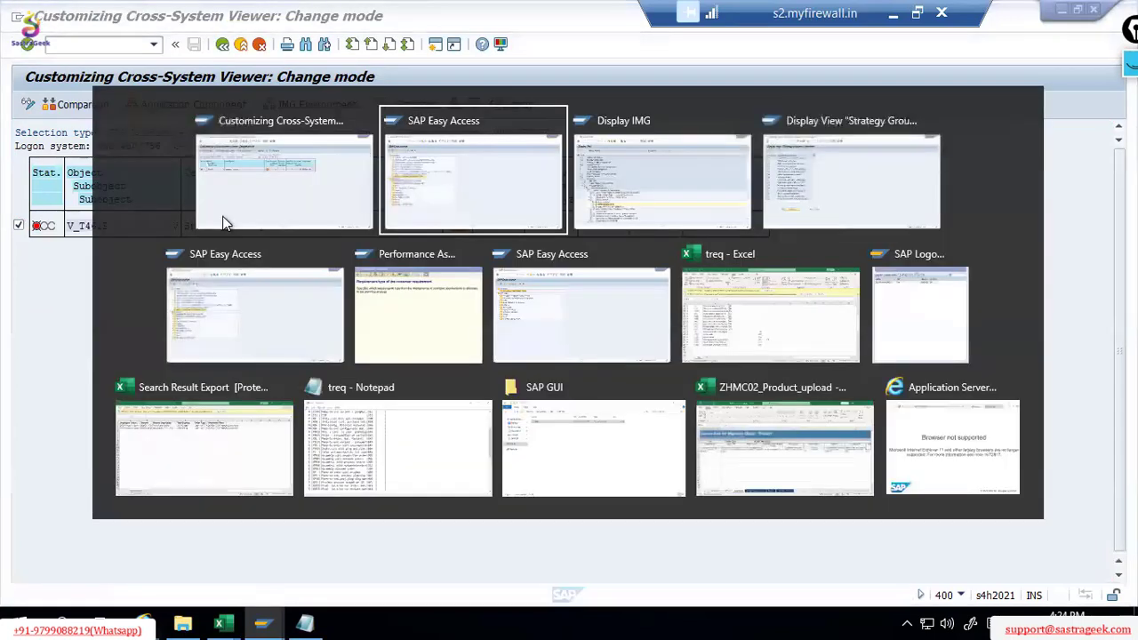
pyautogui.click(662, 182)
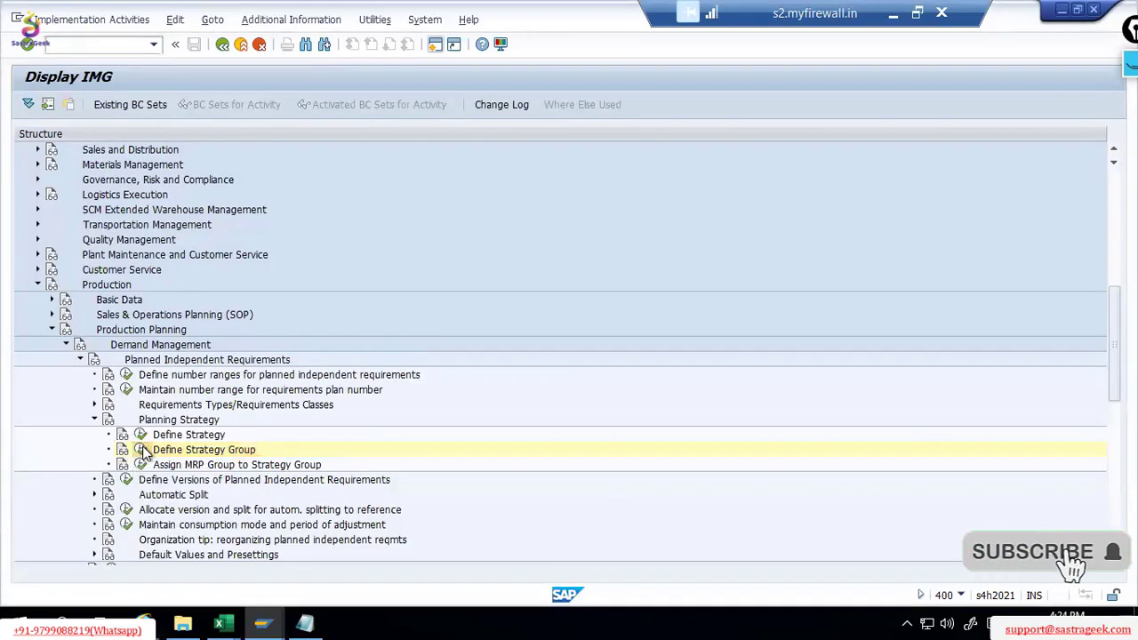
# Open Define Strategy Group in client 400 and scroll to check all 37 groups, including 56–89
pyautogui.doubleClick(204, 449)
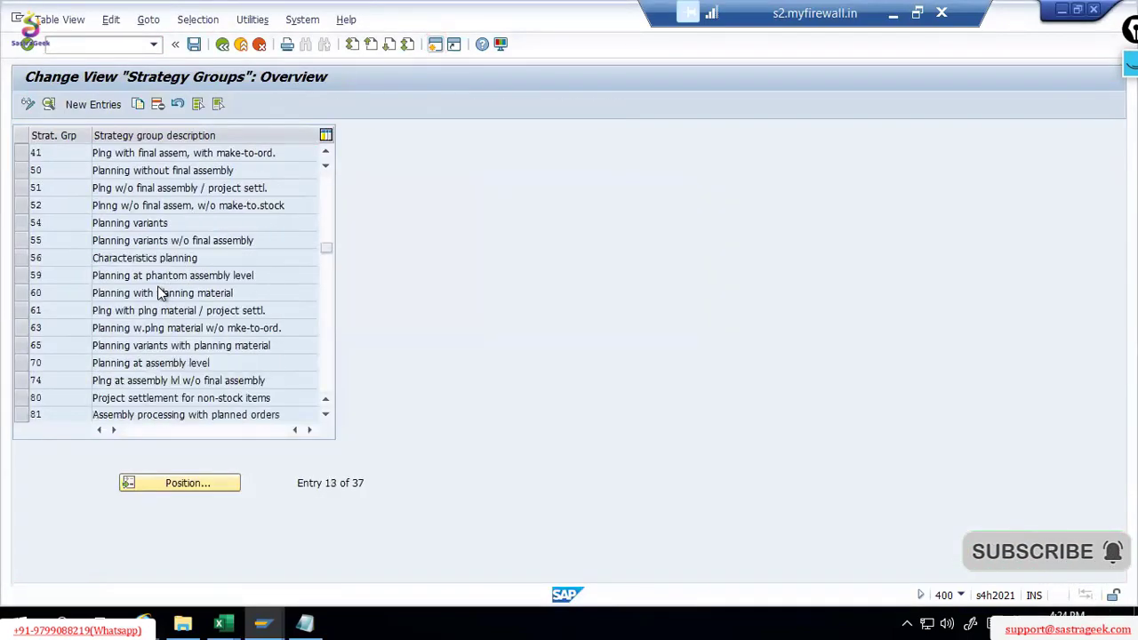
pyautogui.scroll(-3)
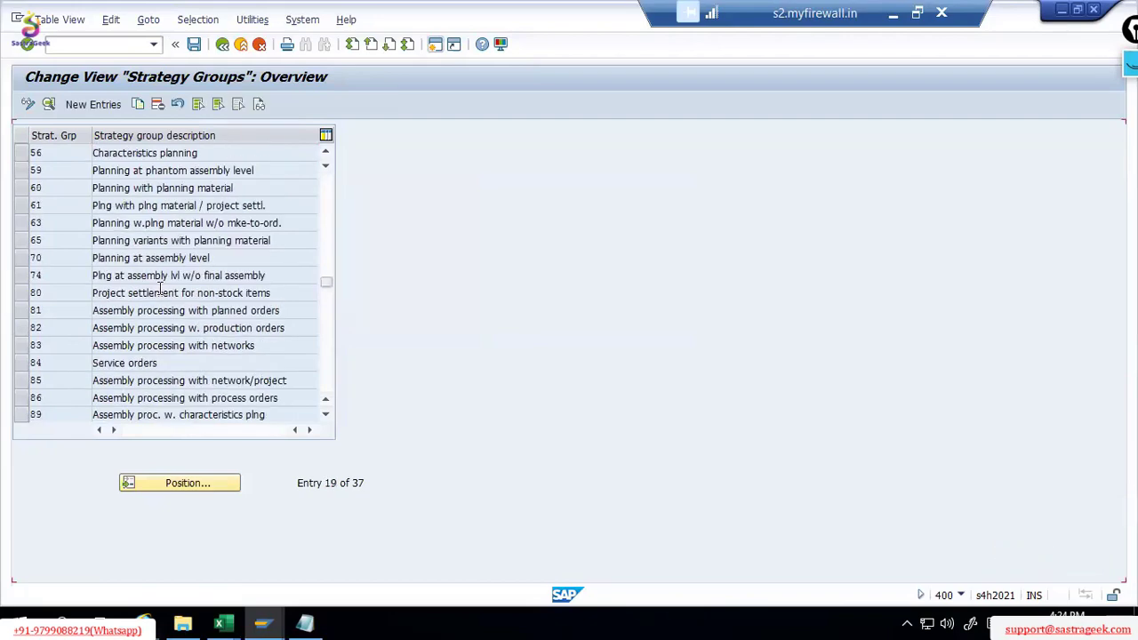